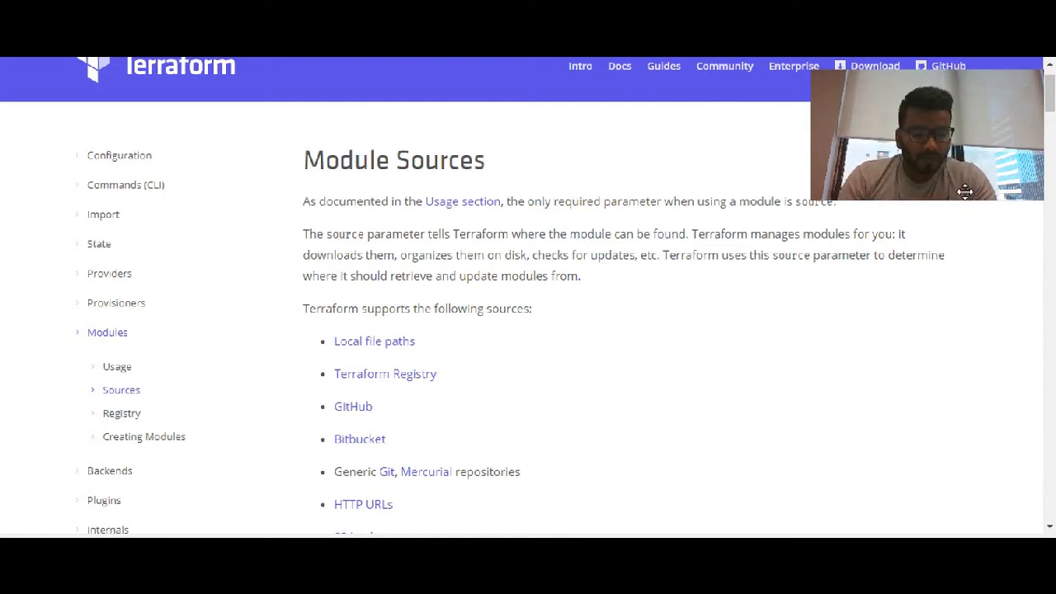
{"action": "mouse_move", "coordinate": [845, 452]}
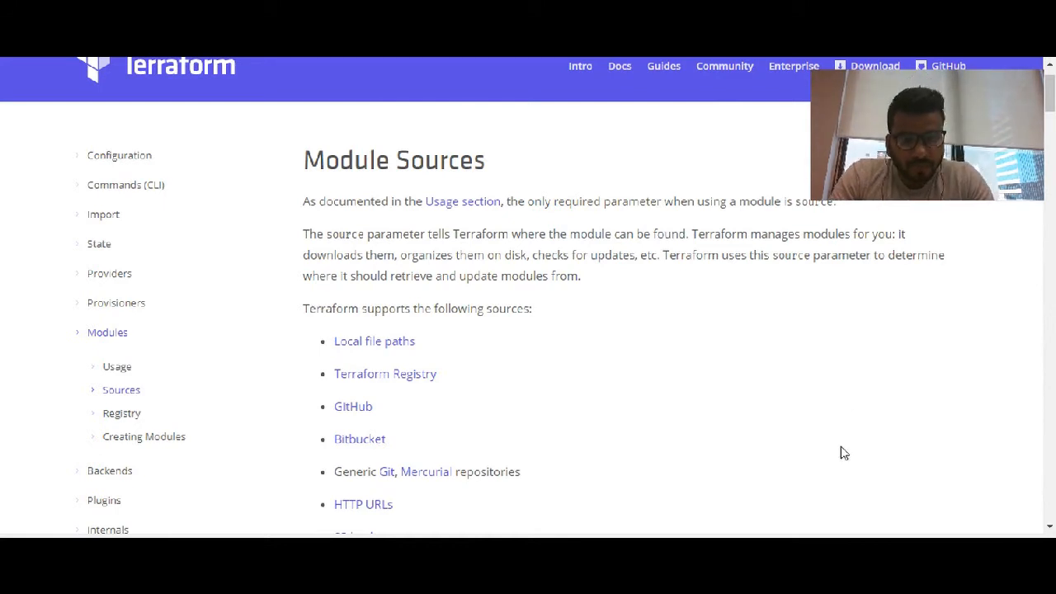
{"action": "mouse_move", "coordinate": [435, 516]}
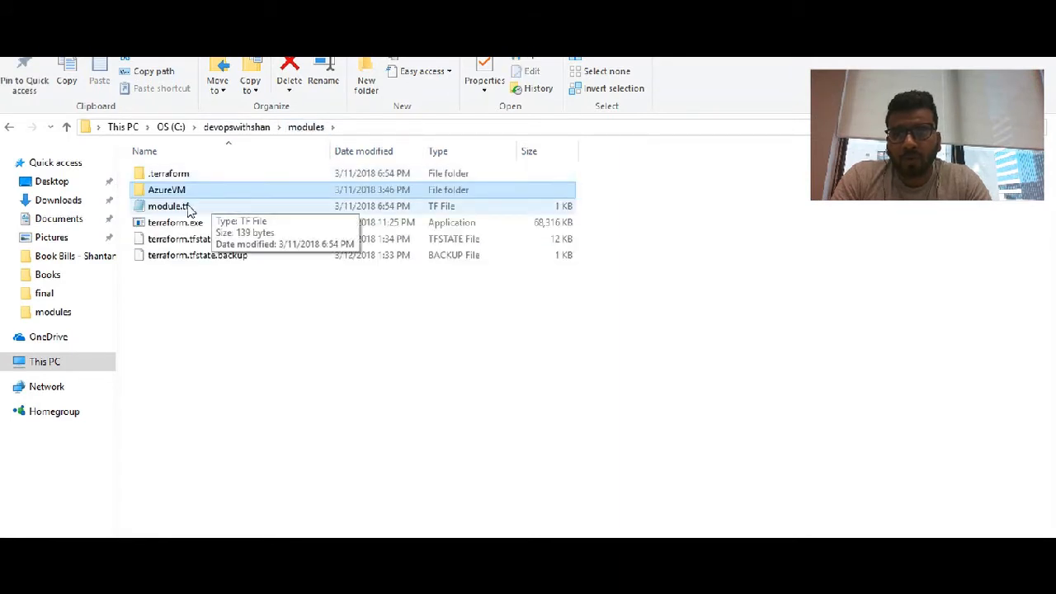
{"action": "mouse_move", "coordinate": [188, 216]}
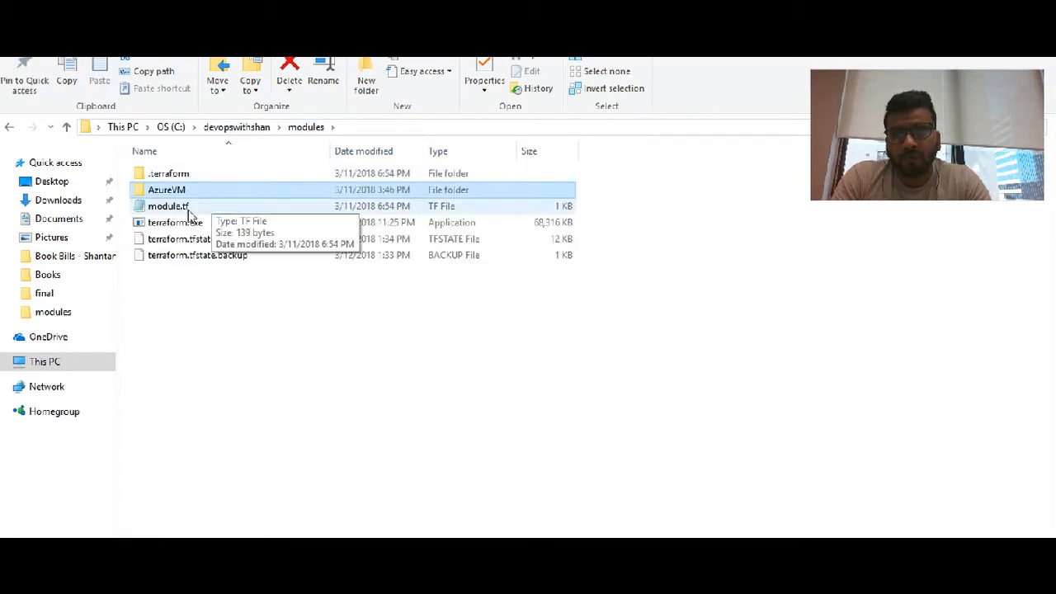
Read module.tf in Notepad, close it, and enter the AzureVM module folder.
{"action": "double_click", "coordinate": [168, 204]}
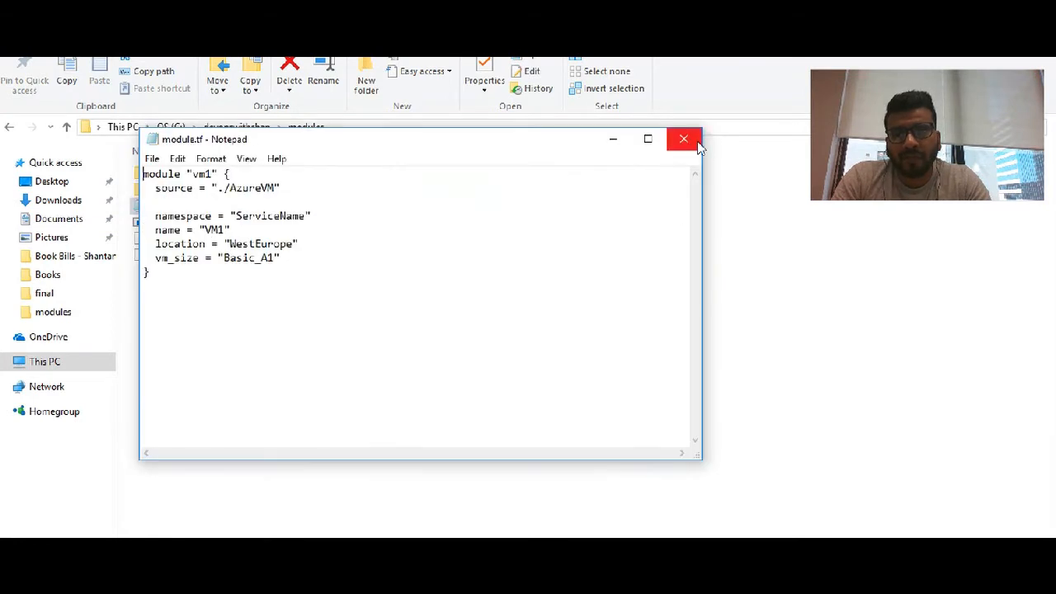
{"action": "left_click", "coordinate": [683, 138]}
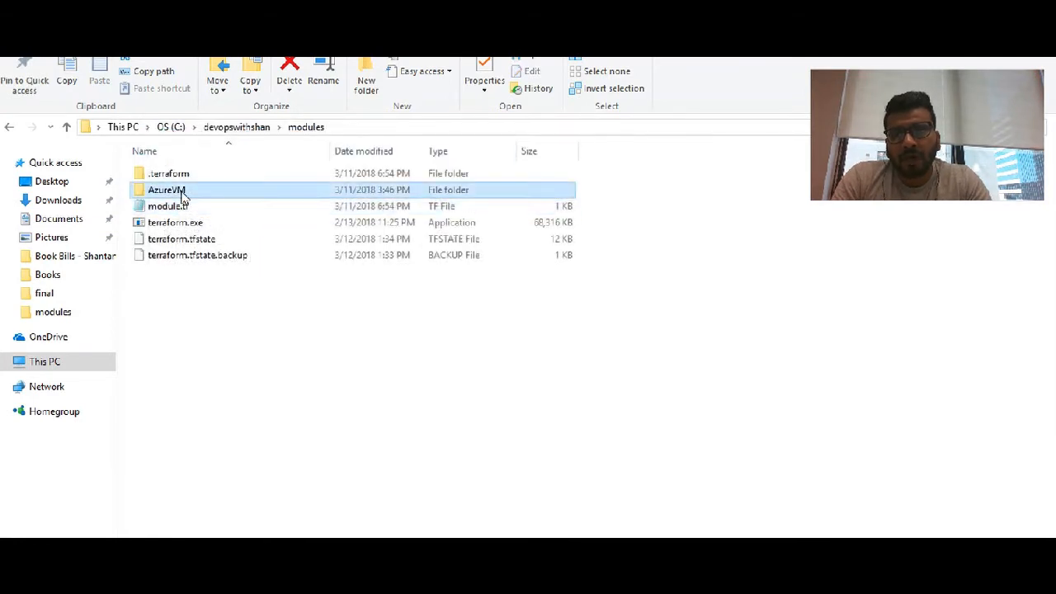
{"action": "double_click", "coordinate": [165, 190]}
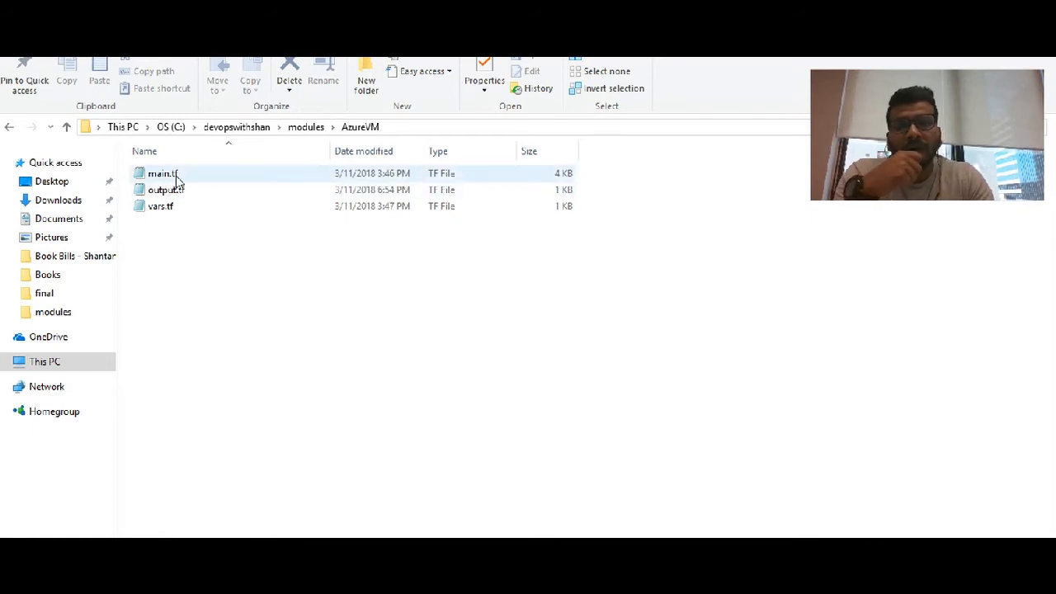
Review the AzureVM module's main.tf, output.tf and vars.tf in Notepad, closing each.
{"action": "double_click", "coordinate": [162, 173]}
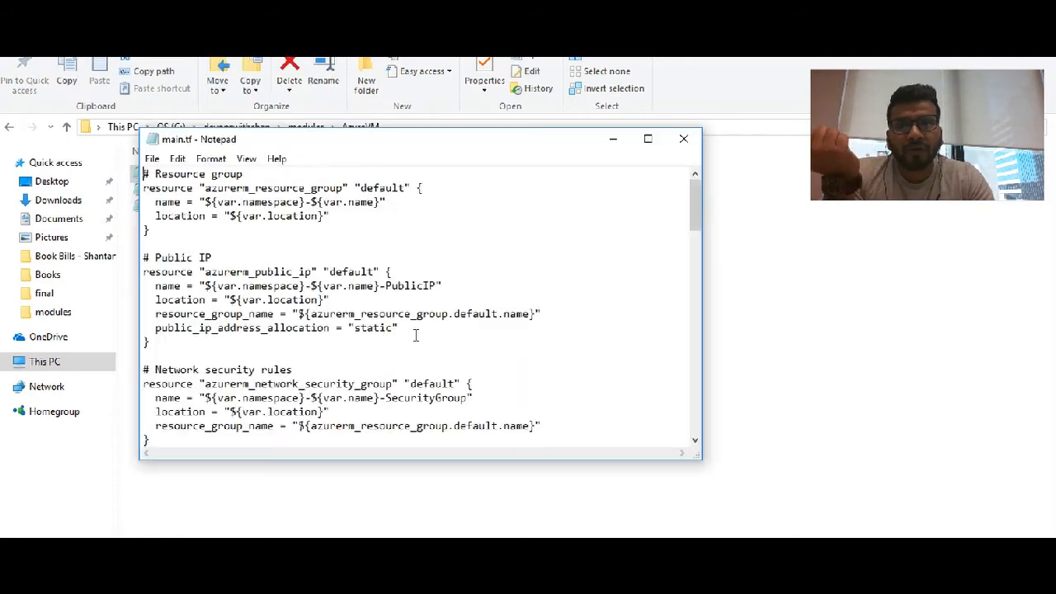
{"action": "mouse_move", "coordinate": [559, 271]}
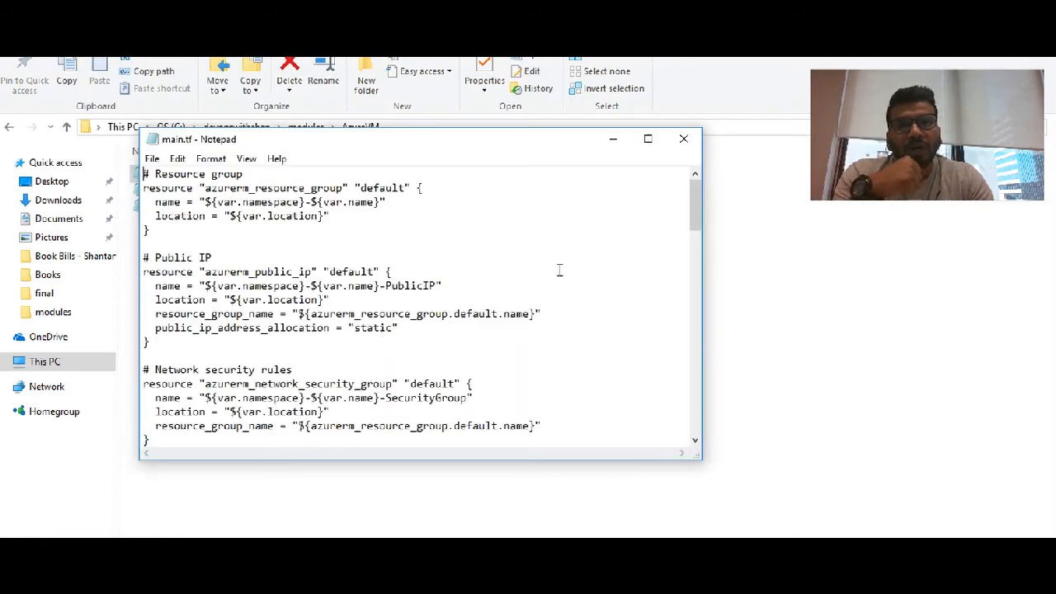
{"action": "mouse_move", "coordinate": [682, 139]}
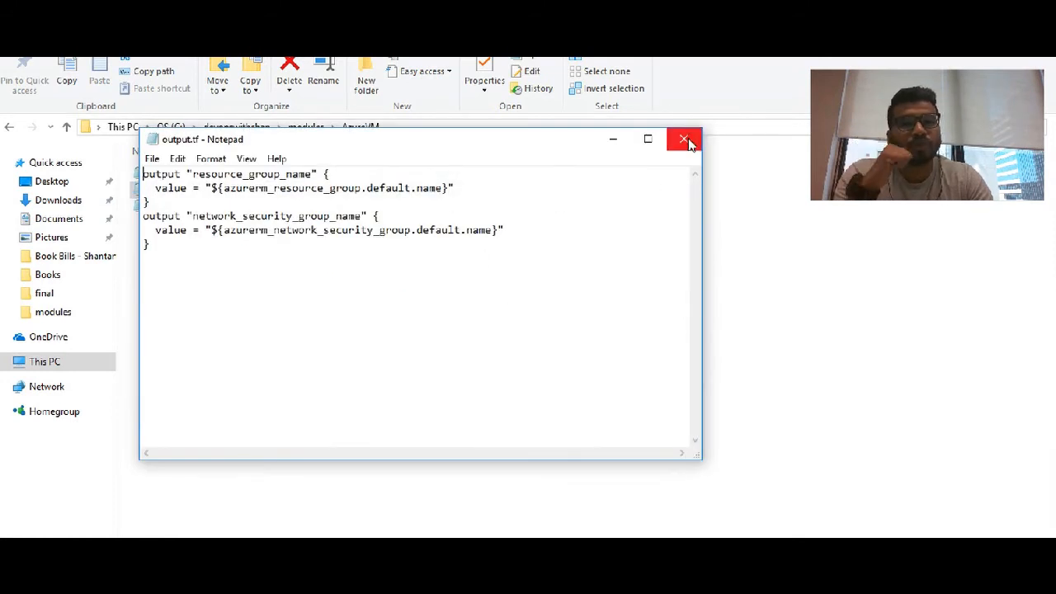
{"action": "left_click", "coordinate": [683, 139]}
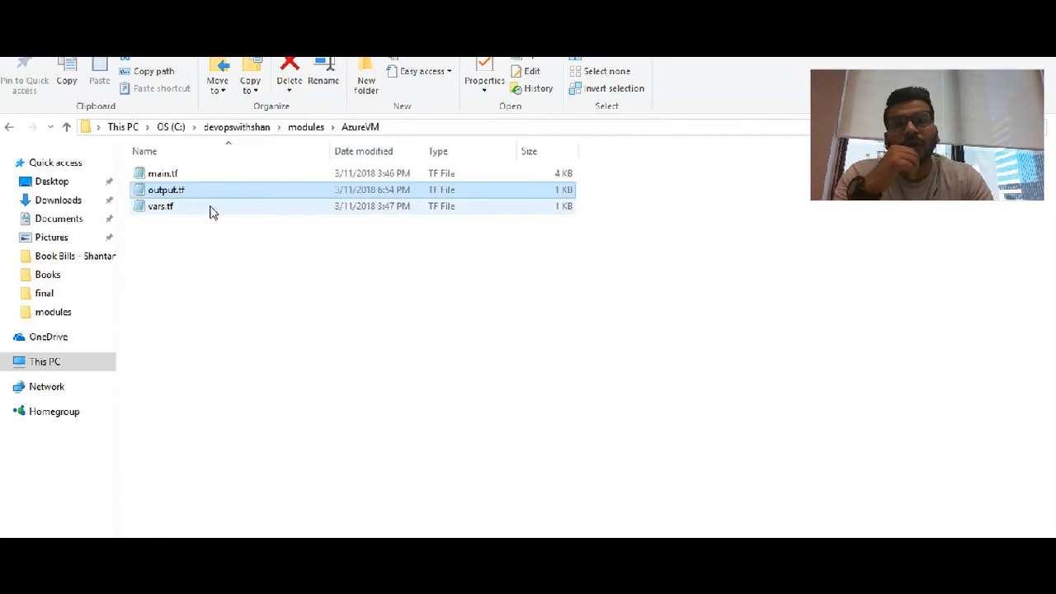
{"action": "double_click", "coordinate": [160, 205]}
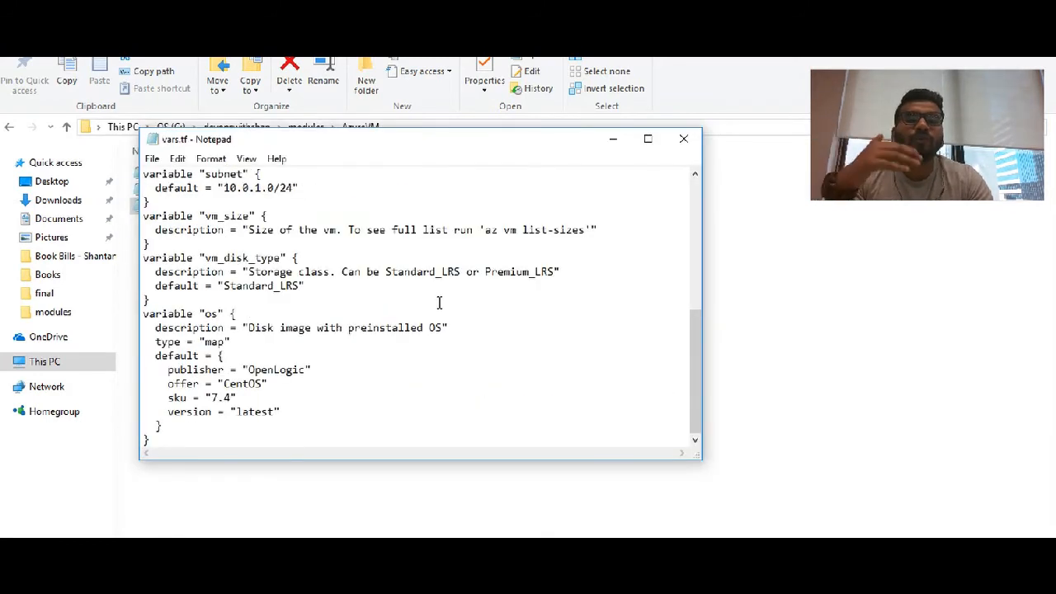
{"action": "mouse_move", "coordinate": [683, 138]}
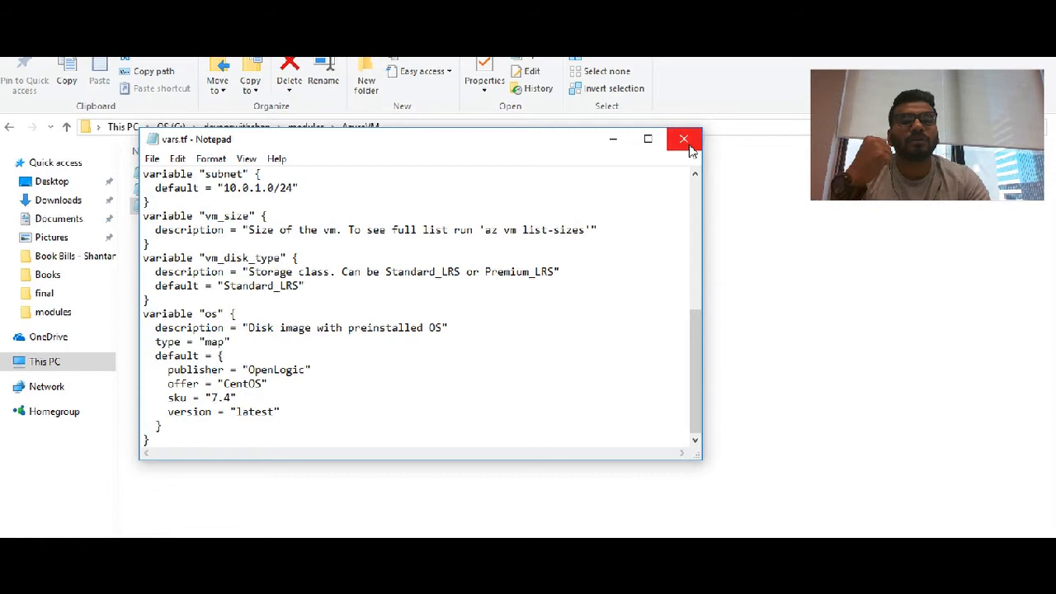
{"action": "left_click", "coordinate": [683, 139]}
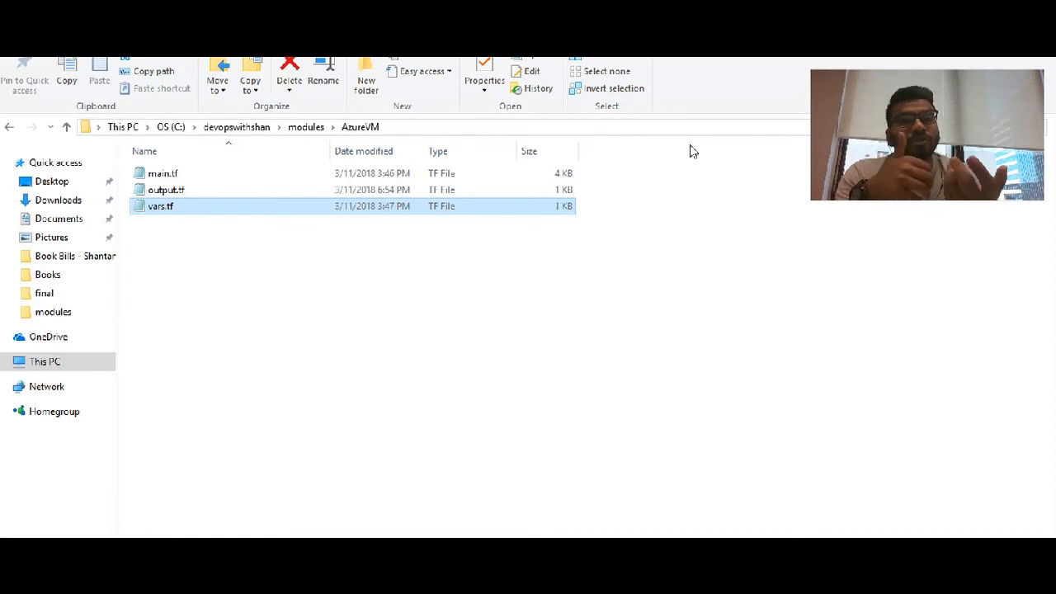
{"action": "mouse_move", "coordinate": [6, 136]}
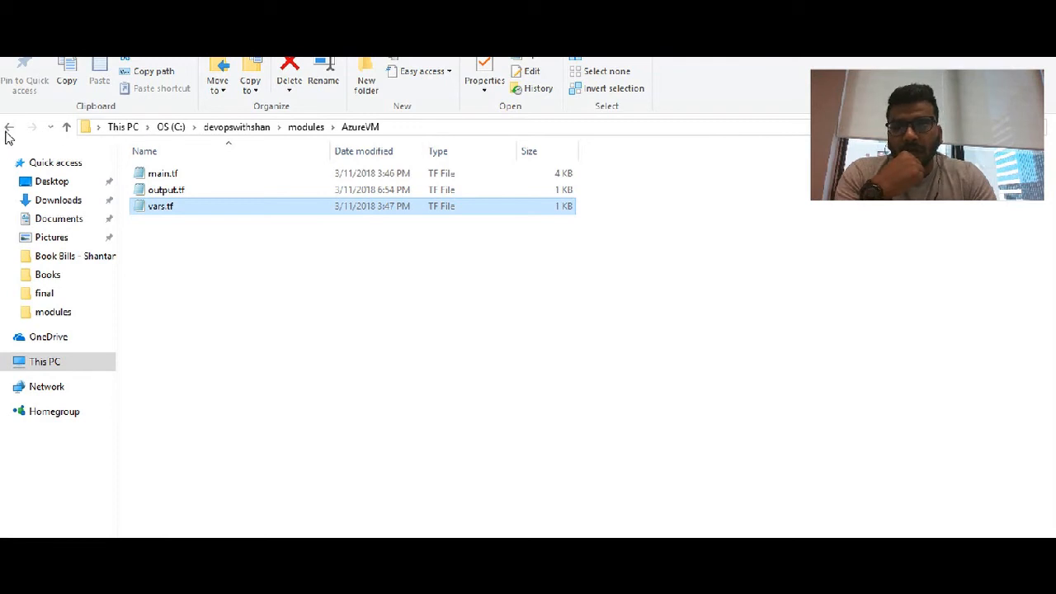
{"action": "left_click", "coordinate": [10, 125]}
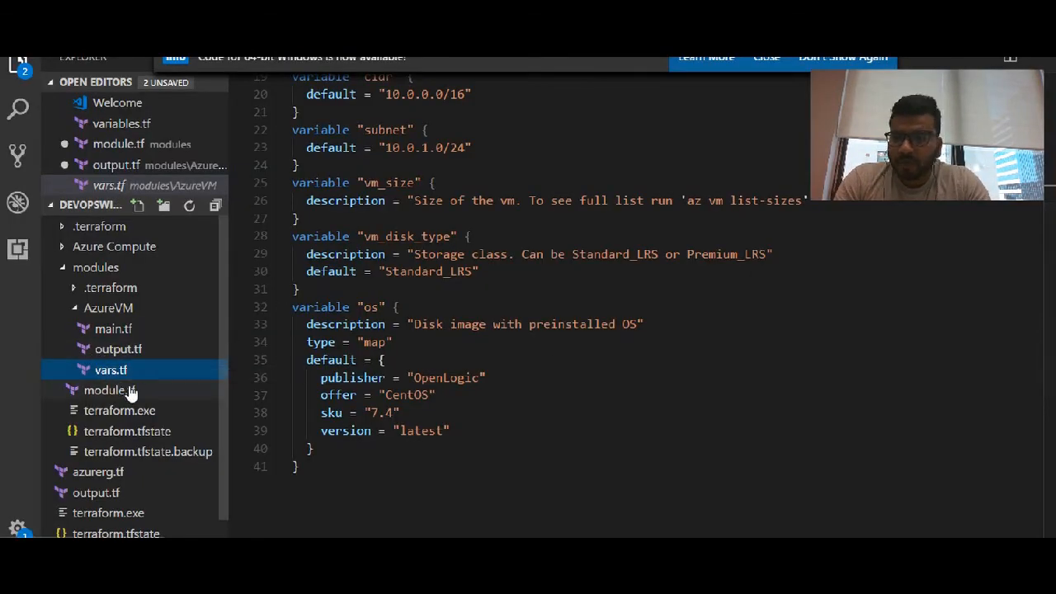
Show module.tf in VS Code and highlight the module keyword, the vm1 name and the source parameter.
{"action": "left_click", "coordinate": [109, 390]}
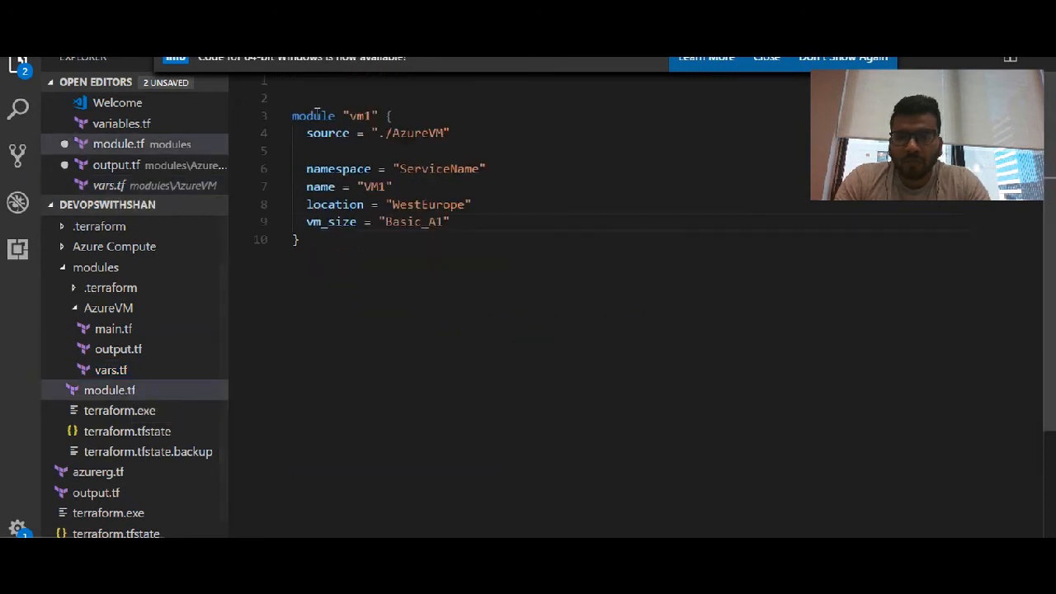
{"action": "double_click", "coordinate": [313, 115]}
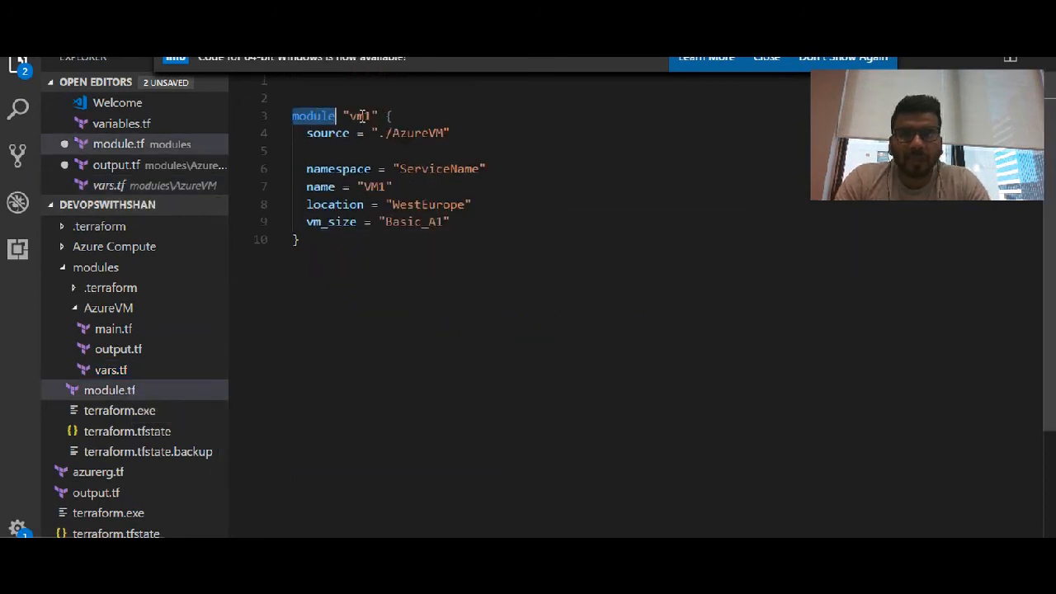
{"action": "double_click", "coordinate": [359, 115]}
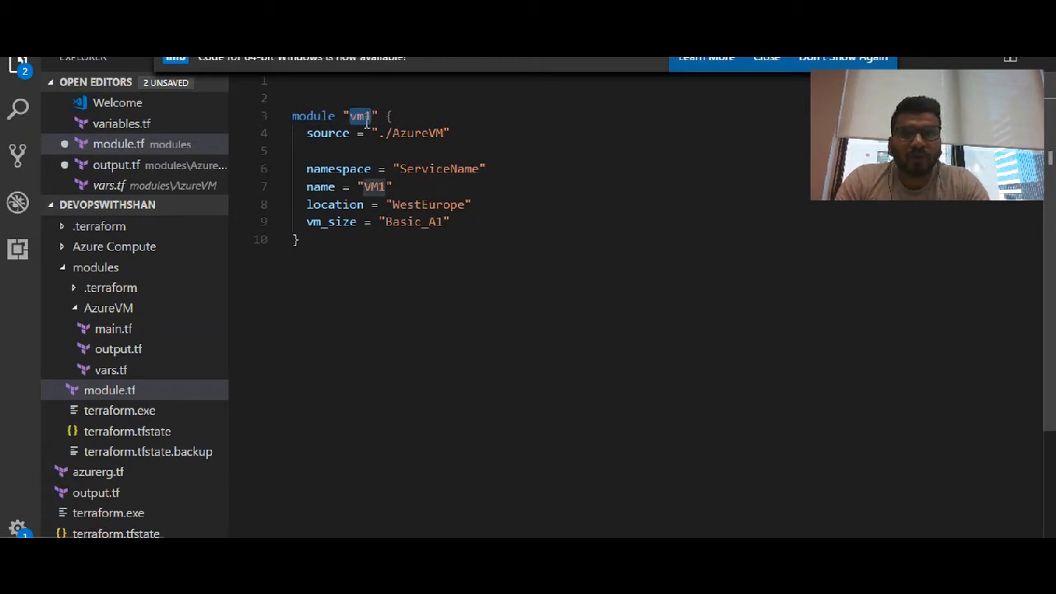
{"action": "double_click", "coordinate": [329, 132]}
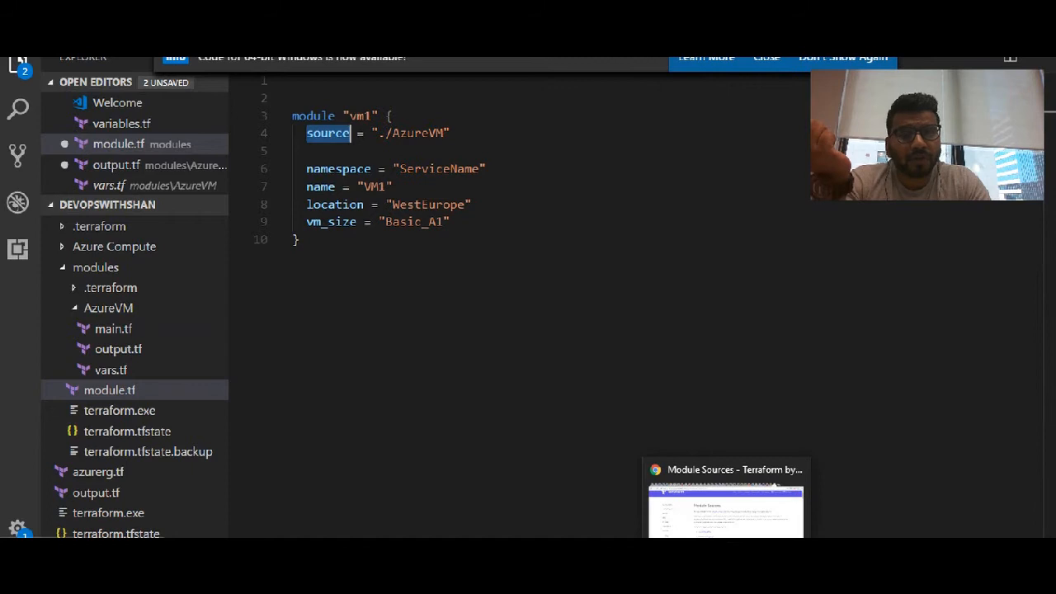
Glance at the Terraform Registry docs, then scroll the Module Sources page to the supported sources list.
{"action": "left_click", "coordinate": [724, 495]}
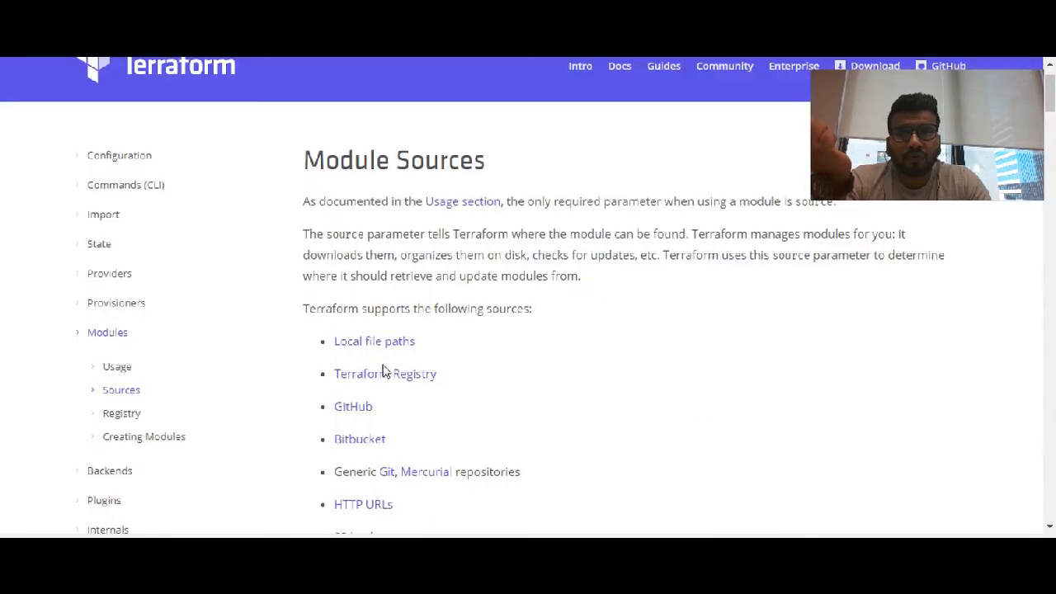
{"action": "left_click", "coordinate": [386, 373]}
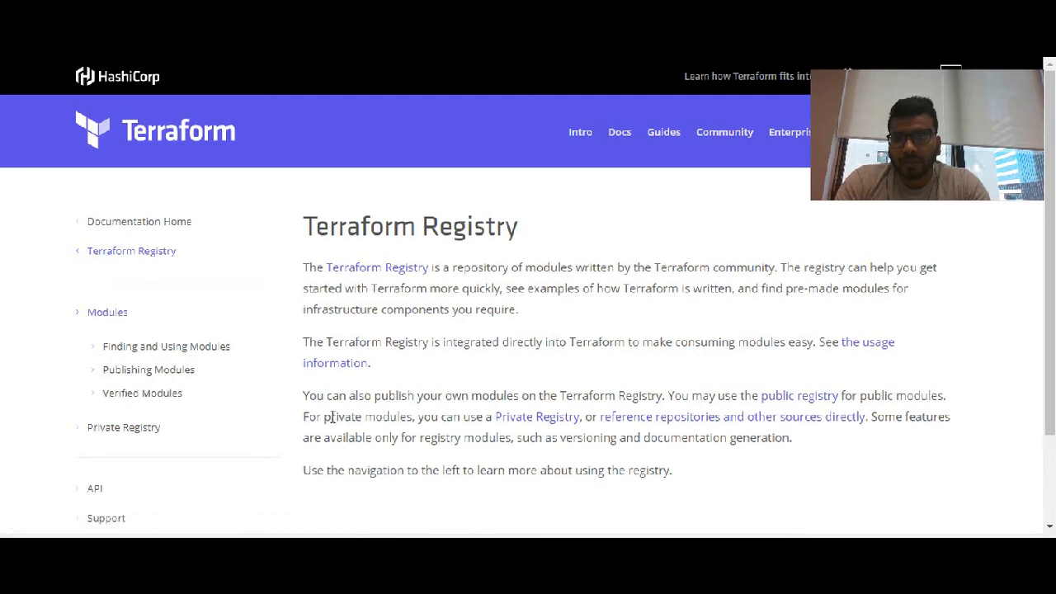
{"action": "scroll", "scroll_direction": "down", "scroll_amount": 3}
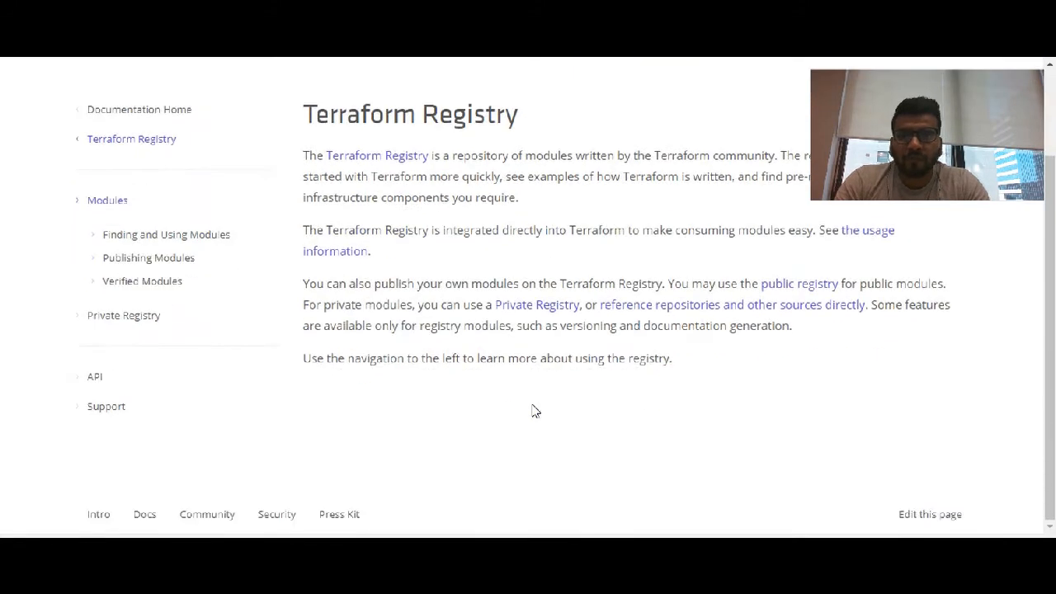
{"action": "scroll", "scroll_direction": "up", "scroll_amount": 3}
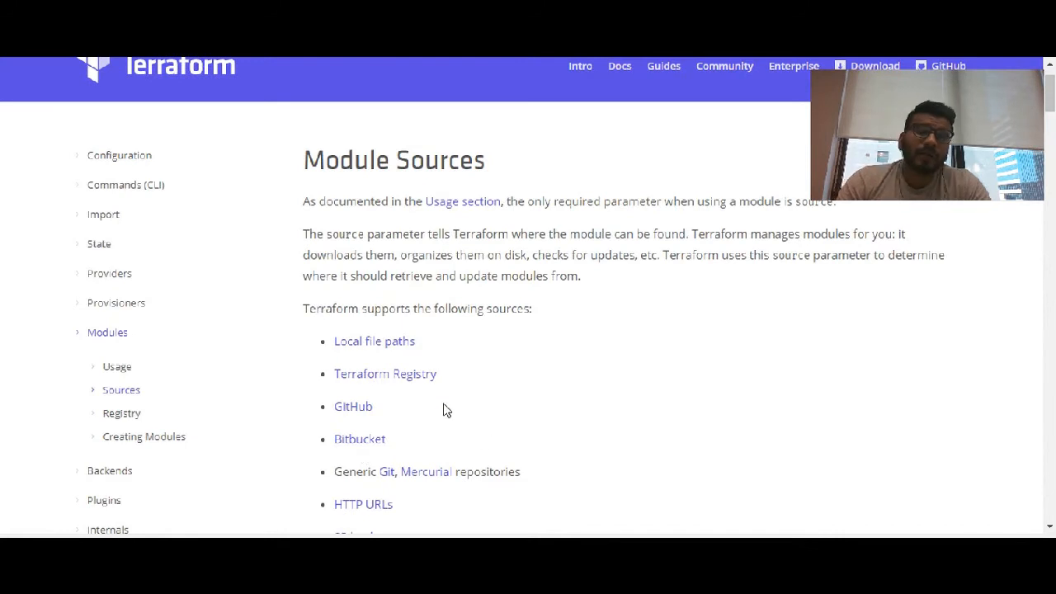
{"action": "mouse_move", "coordinate": [420, 350]}
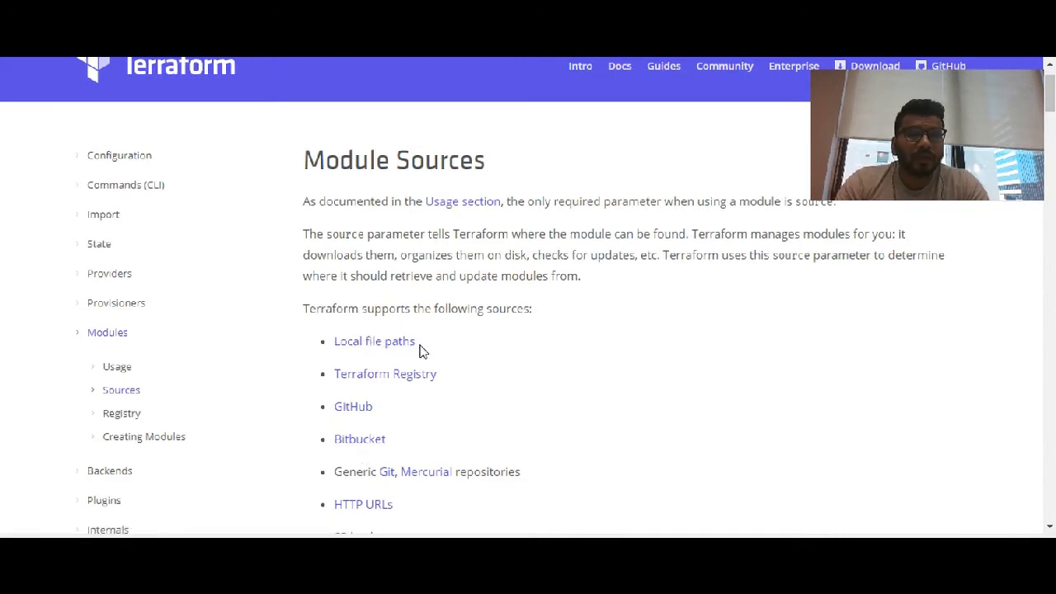
{"action": "mouse_move", "coordinate": [386, 373]}
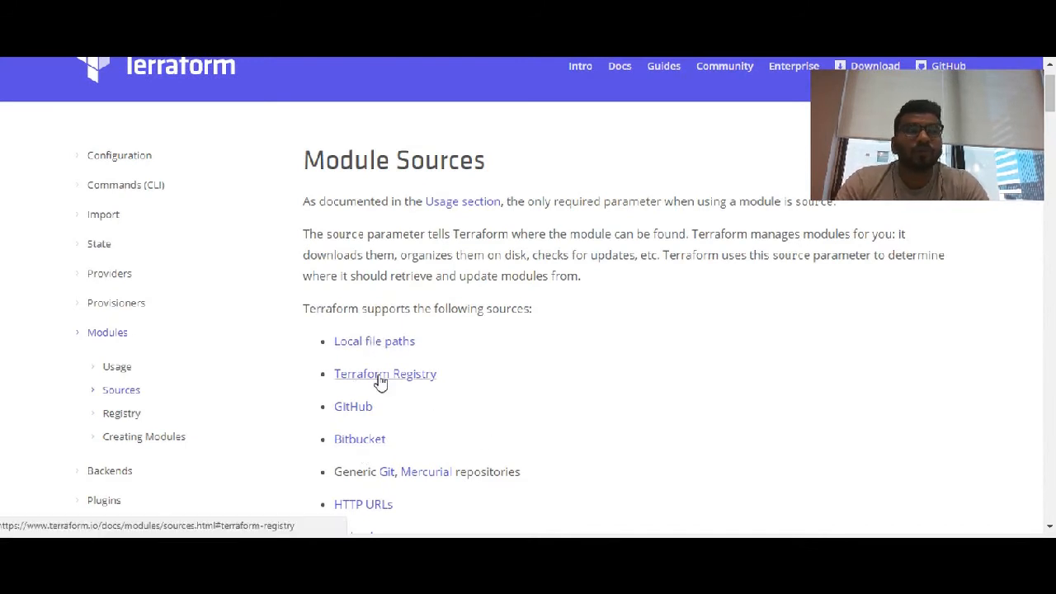
{"action": "scroll", "scroll_direction": "down", "scroll_amount": 3}
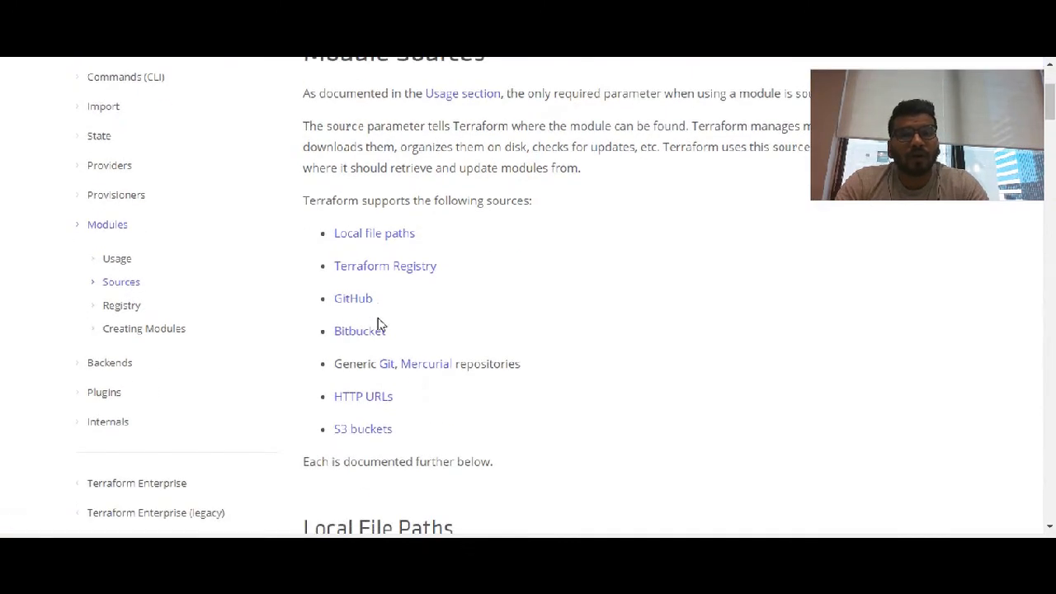
{"action": "mouse_move", "coordinate": [406, 330]}
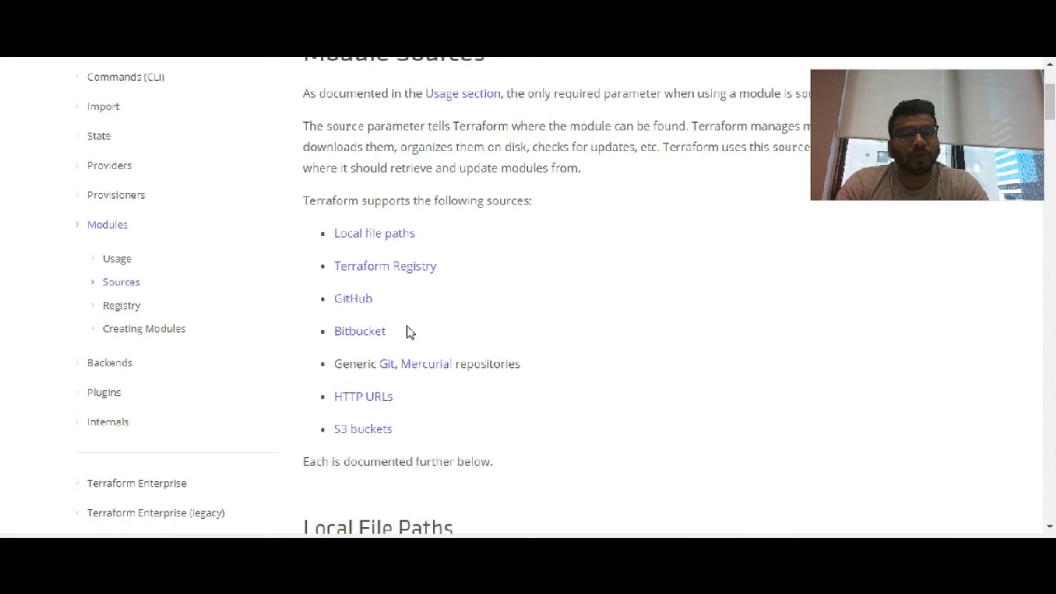
{"action": "mouse_move", "coordinate": [396, 394]}
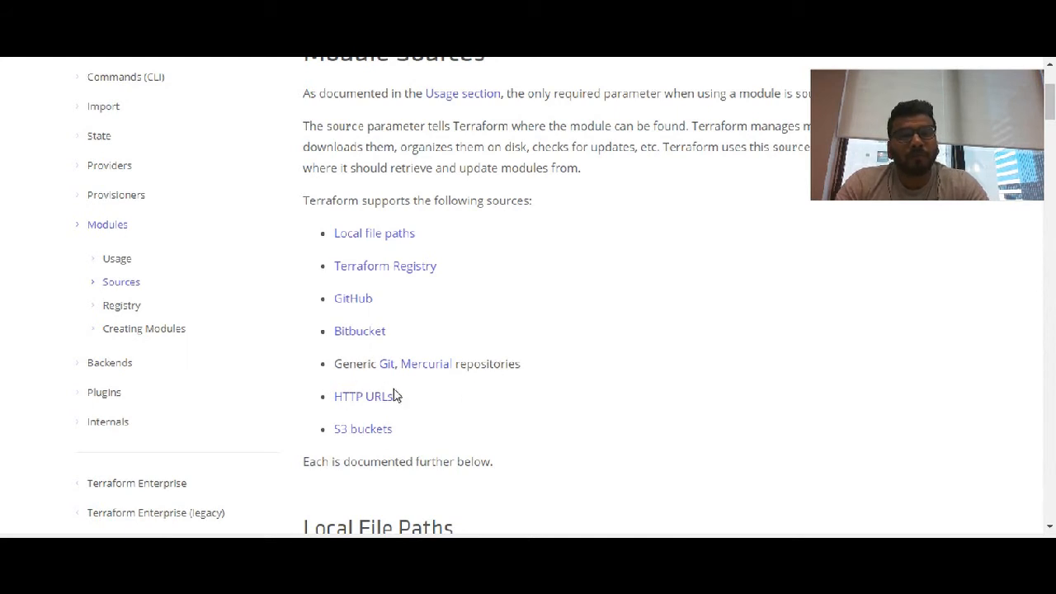
{"action": "mouse_move", "coordinate": [406, 442]}
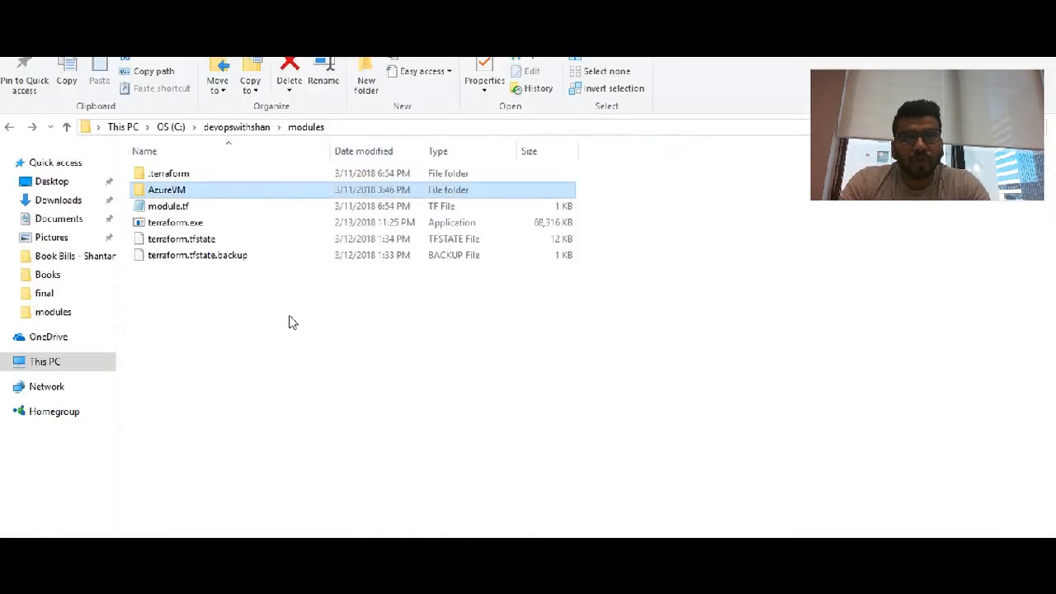
{"action": "mouse_move", "coordinate": [167, 189]}
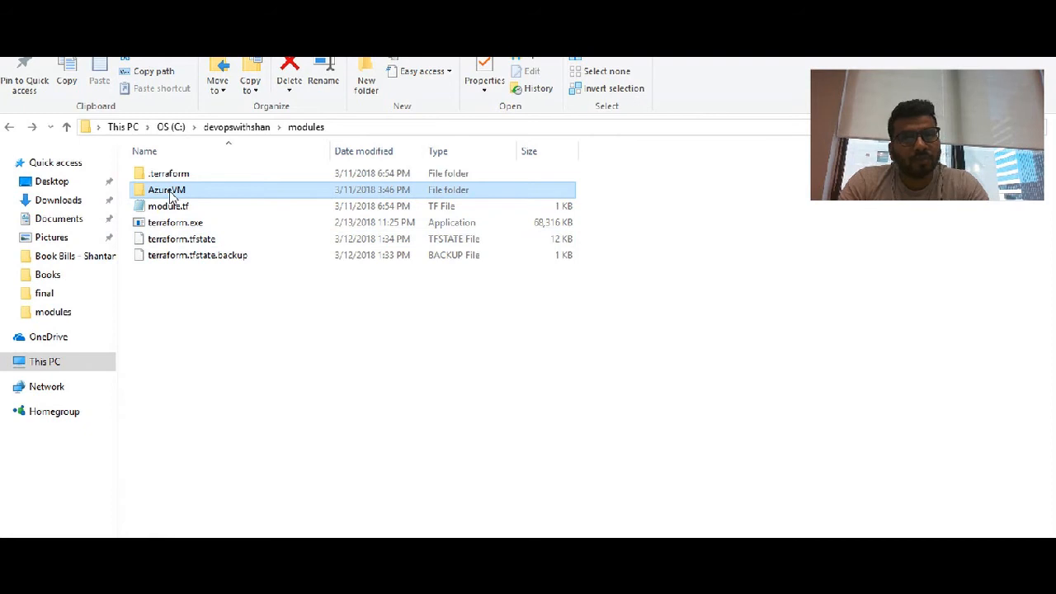
{"action": "double_click", "coordinate": [166, 190]}
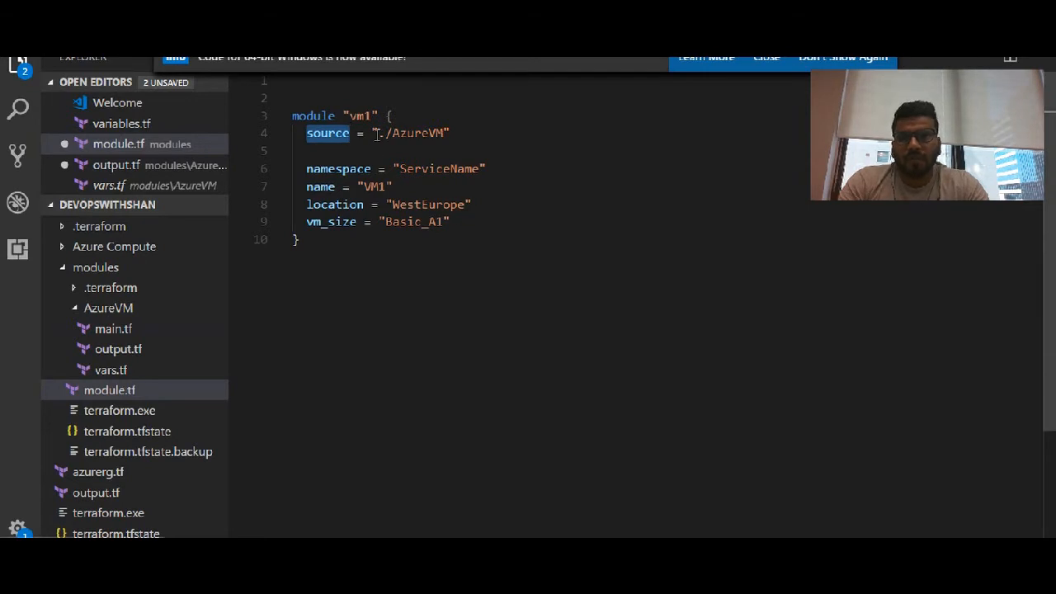
Highlight the vm1 module block's opening and the AzureVM part of its ./AzureVM source path.
{"action": "left_click", "coordinate": [295, 150]}
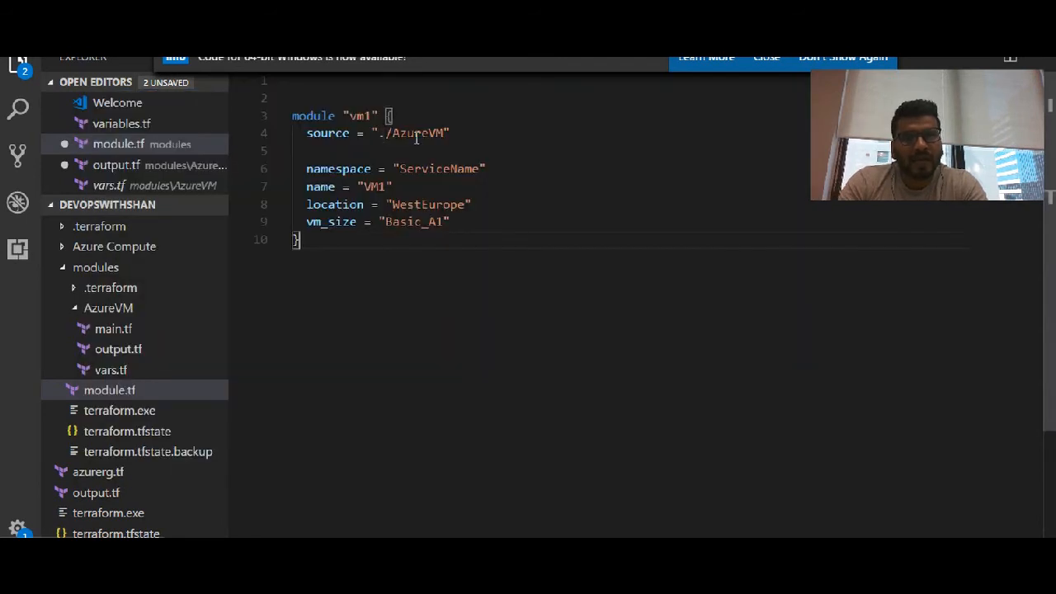
{"action": "double_click", "coordinate": [416, 132]}
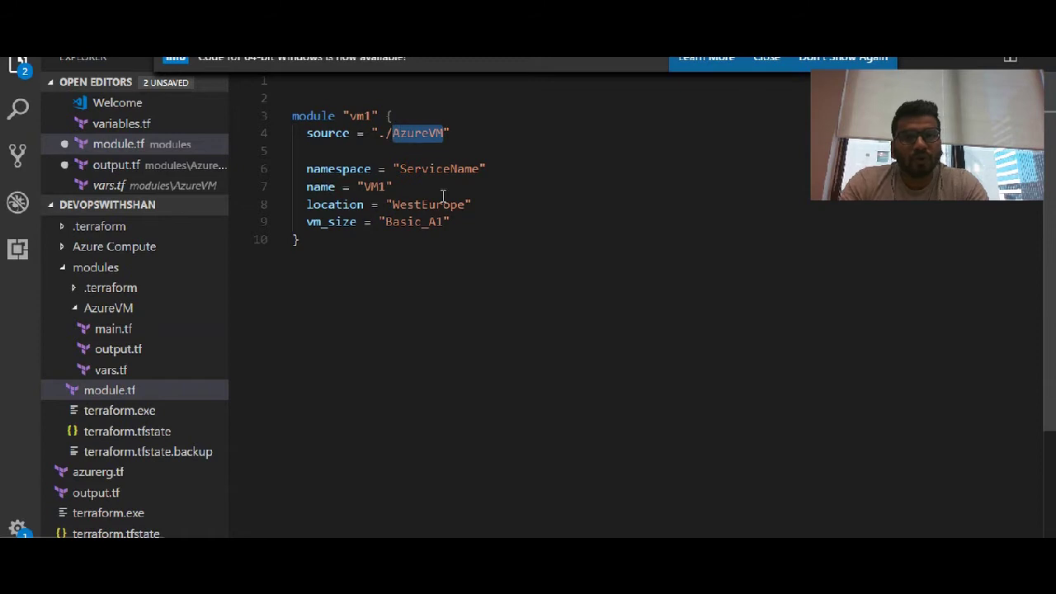
{"action": "left_click_drag", "start_coordinate": [305, 169], "coordinate": [452, 221]}
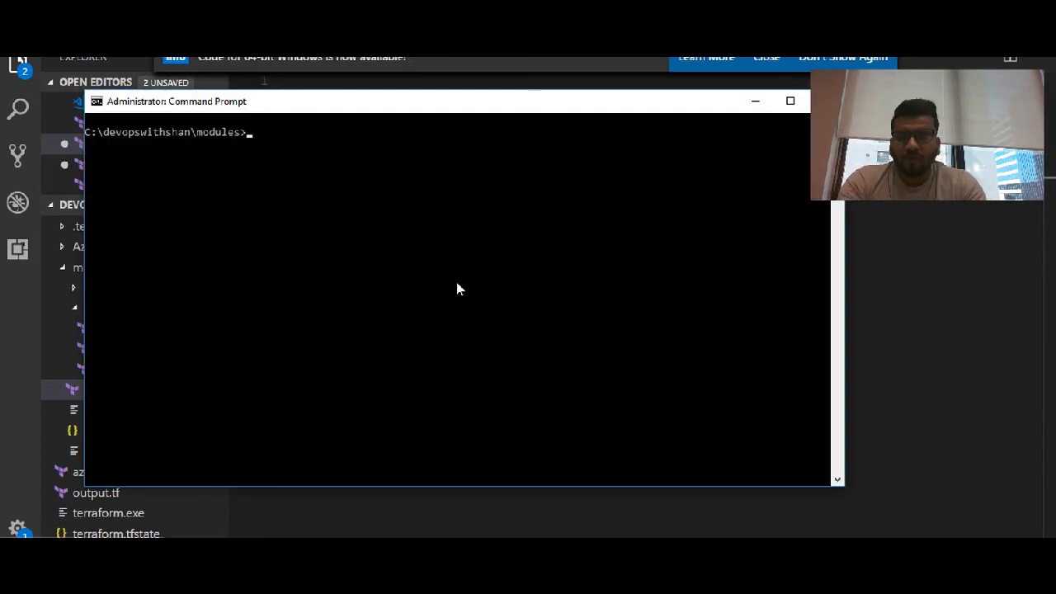
Run terraform destroy and confirm yes to delete the seven existing vm1 Azure resources.
{"action": "type", "text": "destr"}
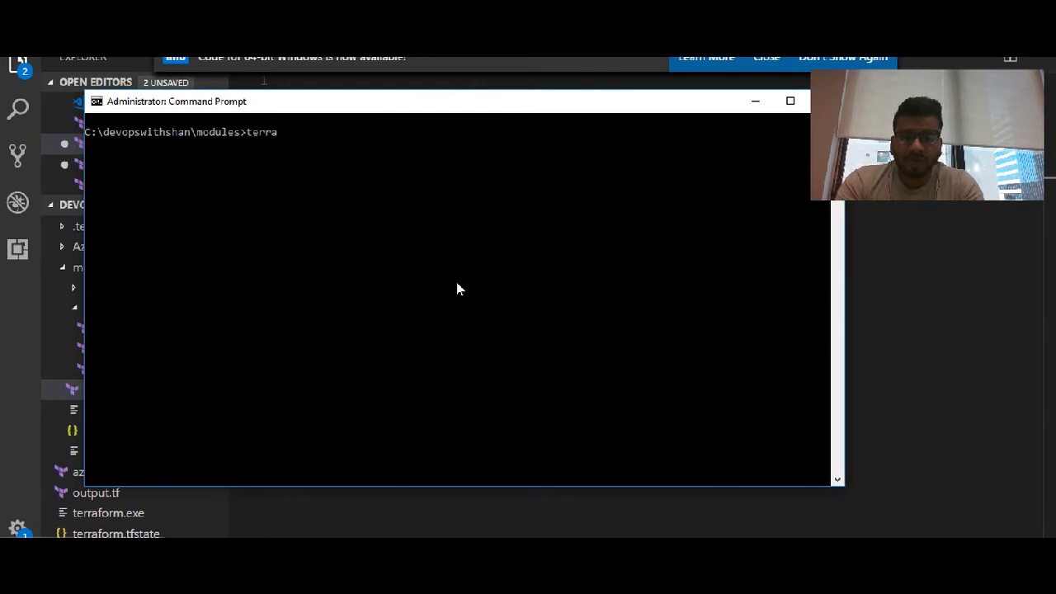
{"action": "type", "text": "form"}
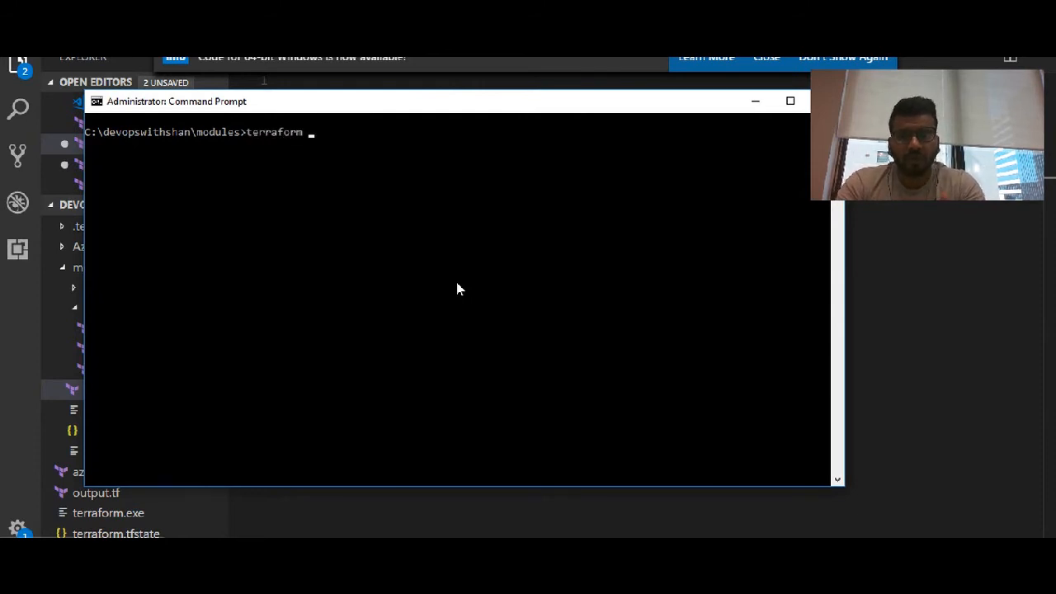
{"action": "type", "text": "destroy"}
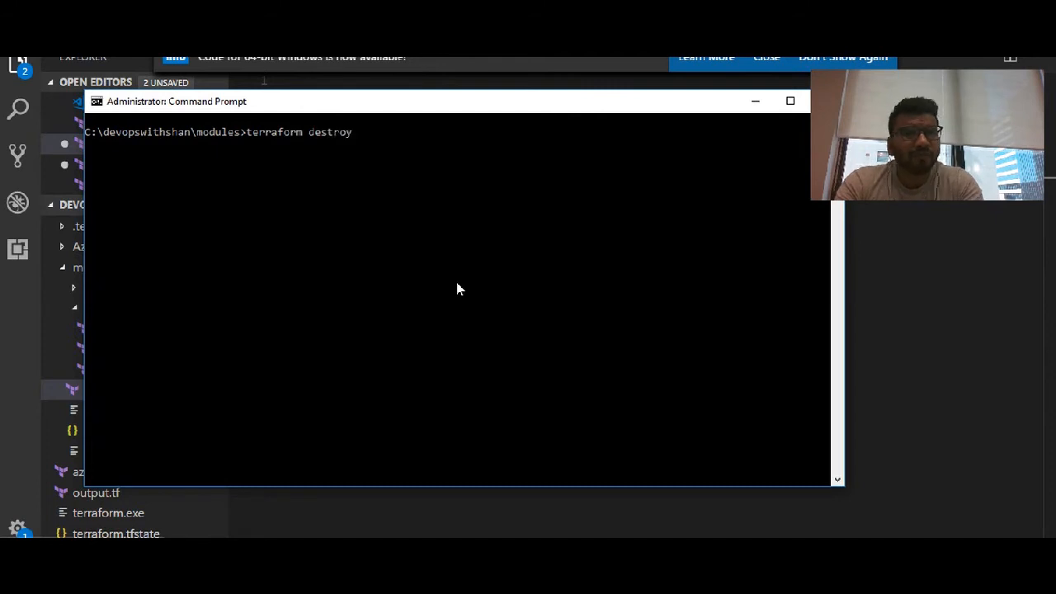
{"action": "key", "text": "Return"}
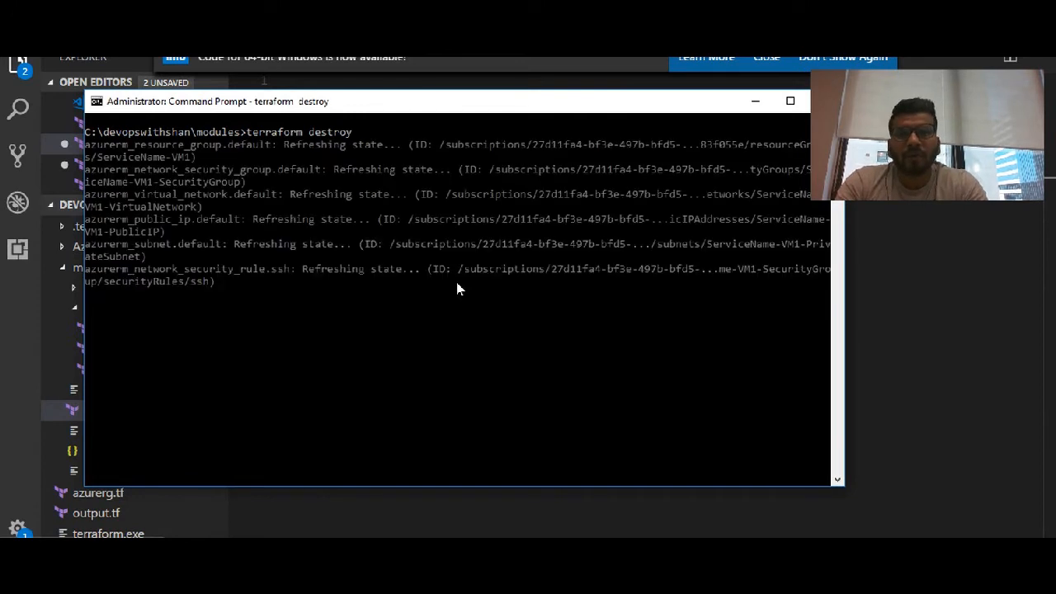
{"action": "scroll", "scroll_direction": "down", "scroll_amount": 3}
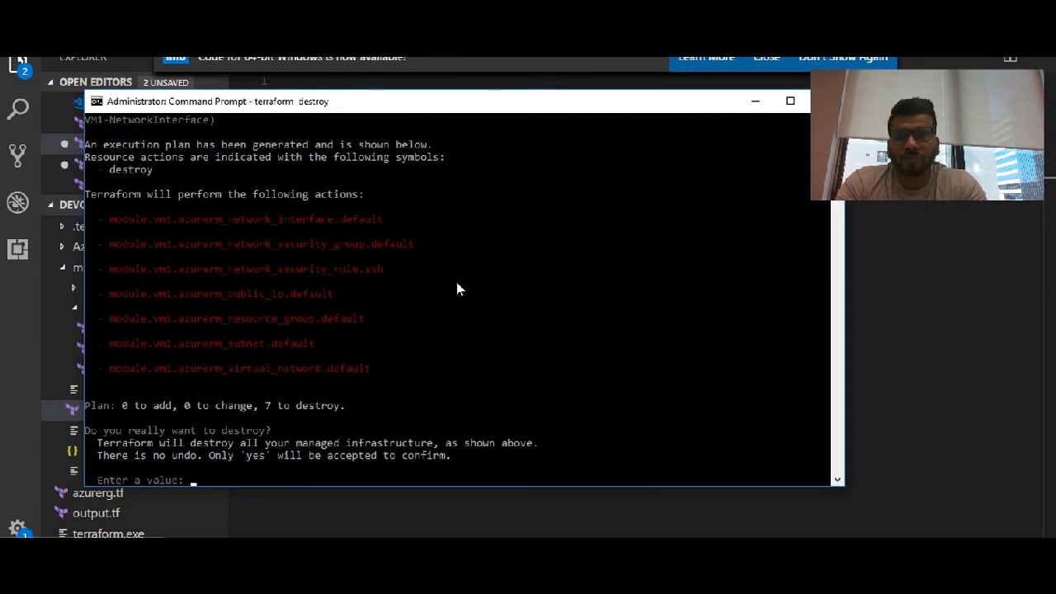
{"action": "type", "text": "y"}
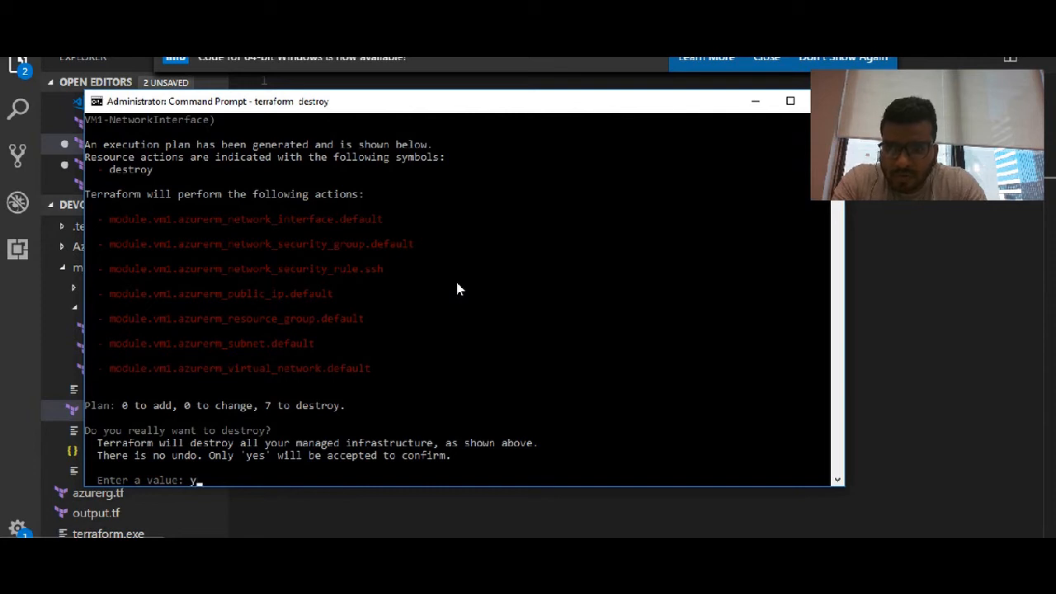
{"action": "type", "text": "es"}
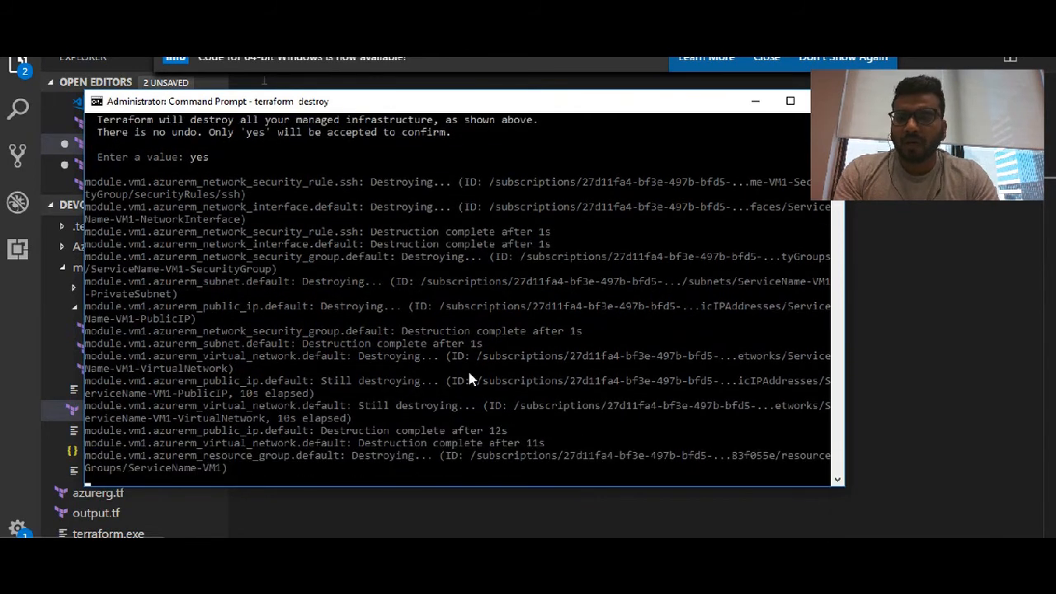
{"action": "mouse_move", "coordinate": [475, 277]}
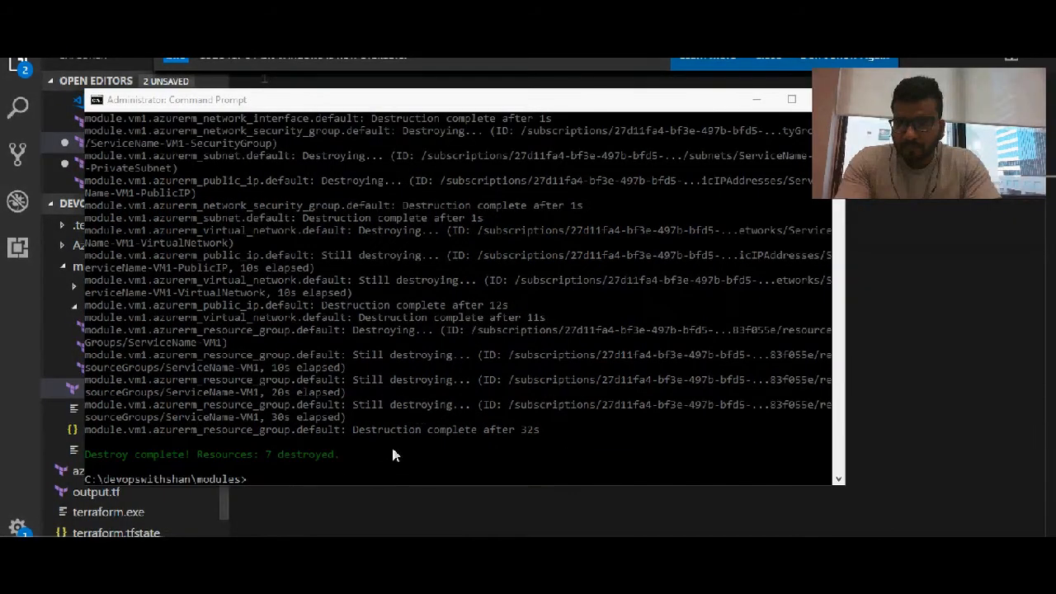
{"action": "mouse_move", "coordinate": [312, 448]}
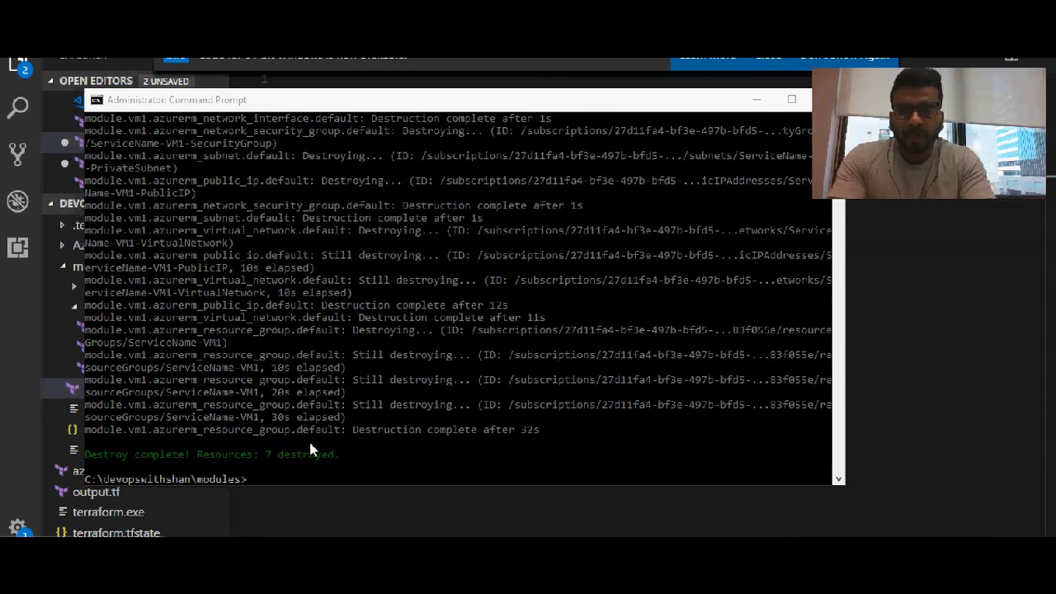
Run terraform init and terraform get to fetch the vm1 module, then begin the next terraform command.
{"action": "type", "text": "terrafrom"}
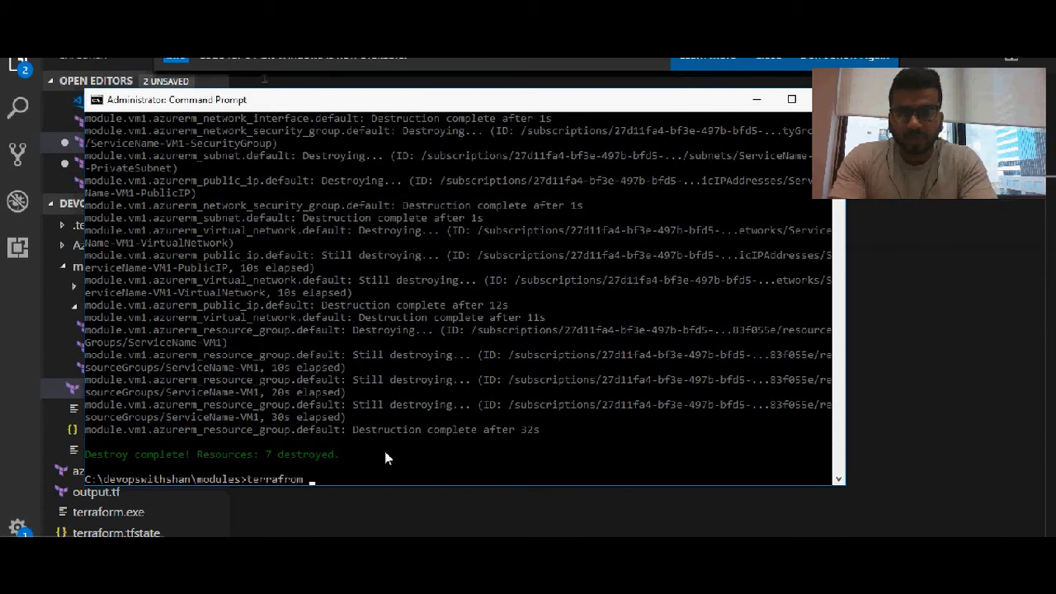
{"action": "key", "text": "Return"}
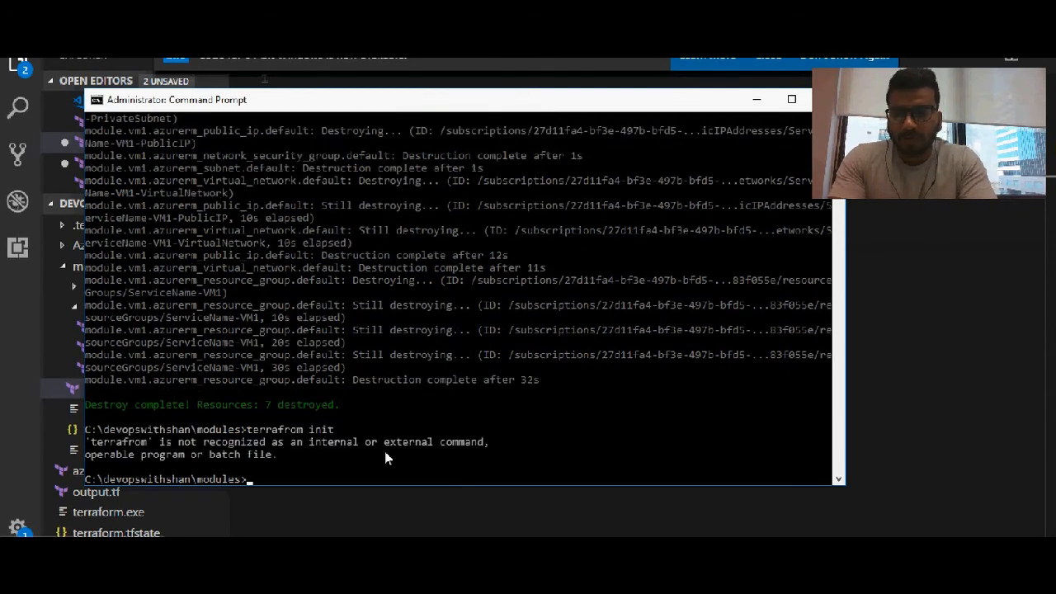
{"action": "type", "text": "terraform get"}
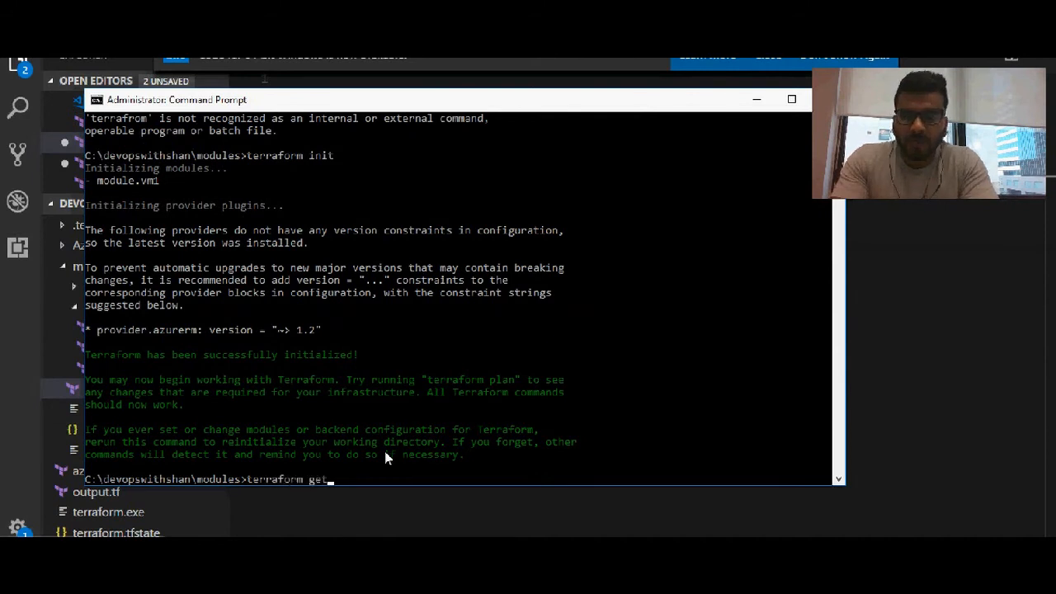
{"action": "key", "text": "Return"}
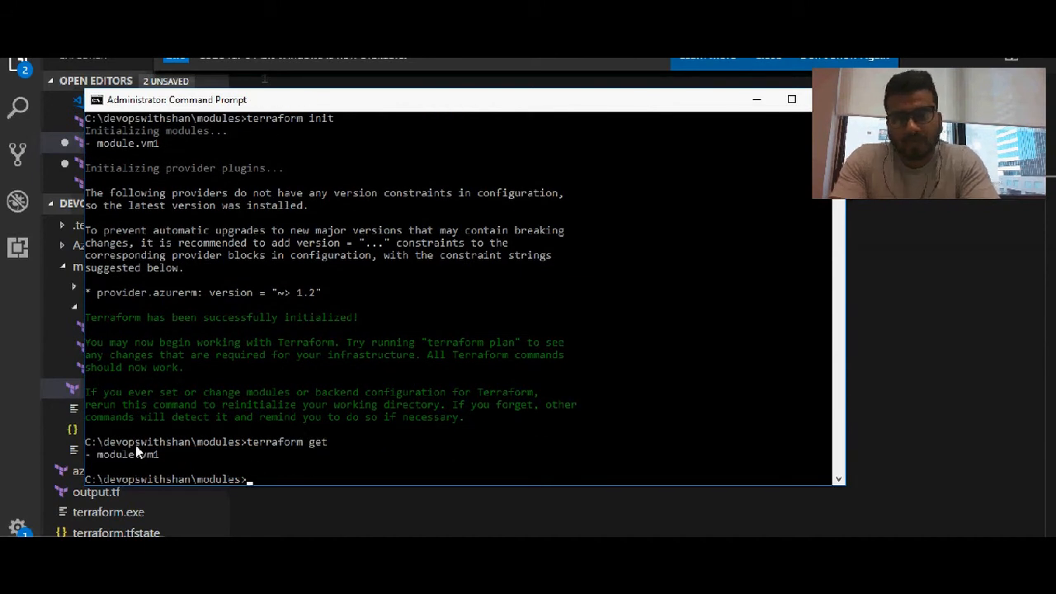
{"action": "mouse_move", "coordinate": [148, 462]}
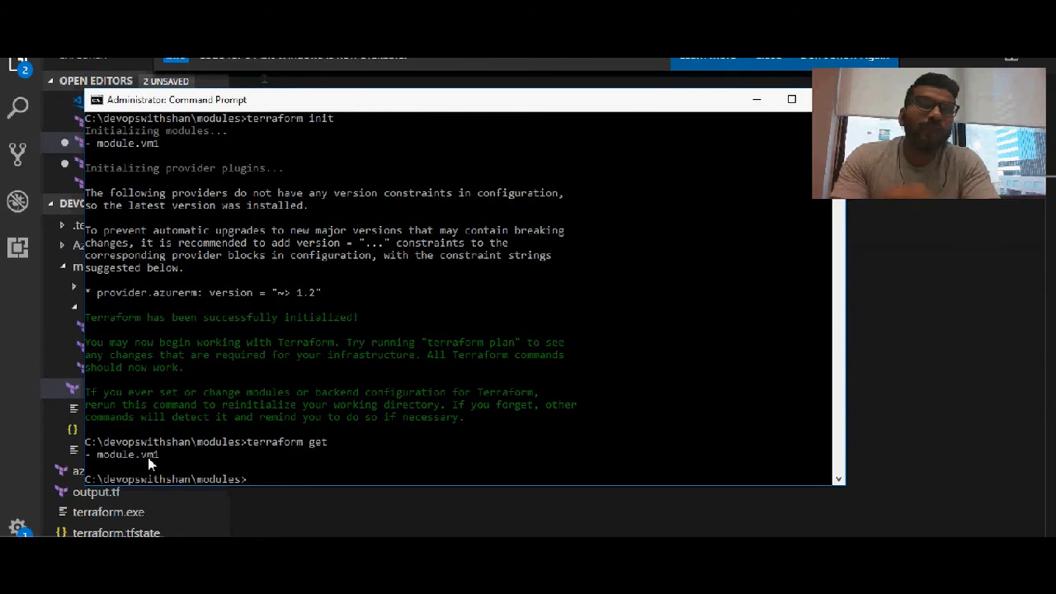
{"action": "mouse_move", "coordinate": [399, 353]}
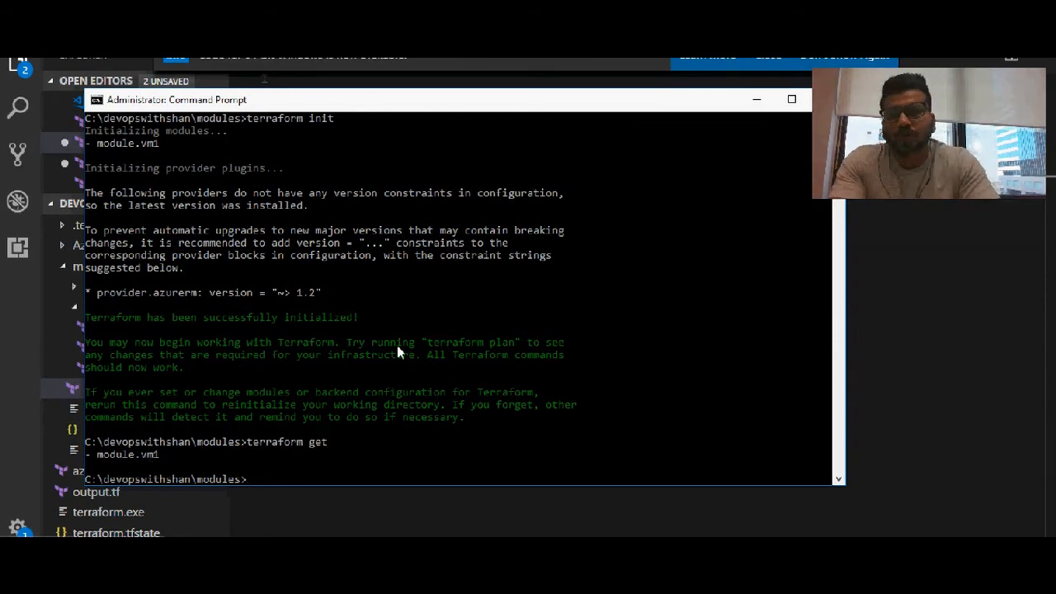
{"action": "type", "text": "terraform plan"}
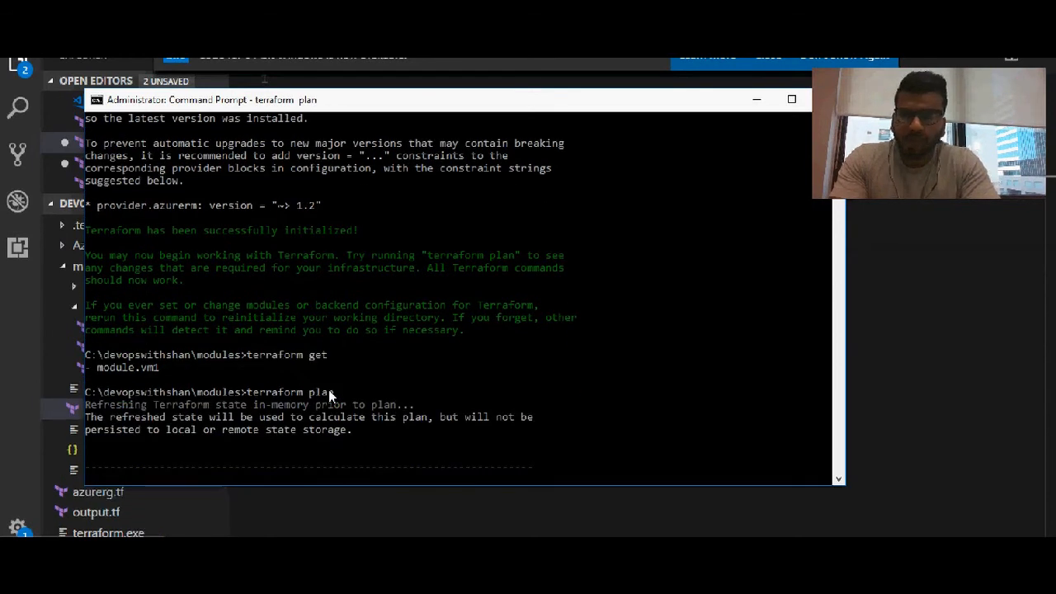
Scroll through the terraform plan output to the summary of 8 to add, 0 to change, 0 to destroy.
{"action": "scroll", "scroll_direction": "down", "scroll_amount": 3}
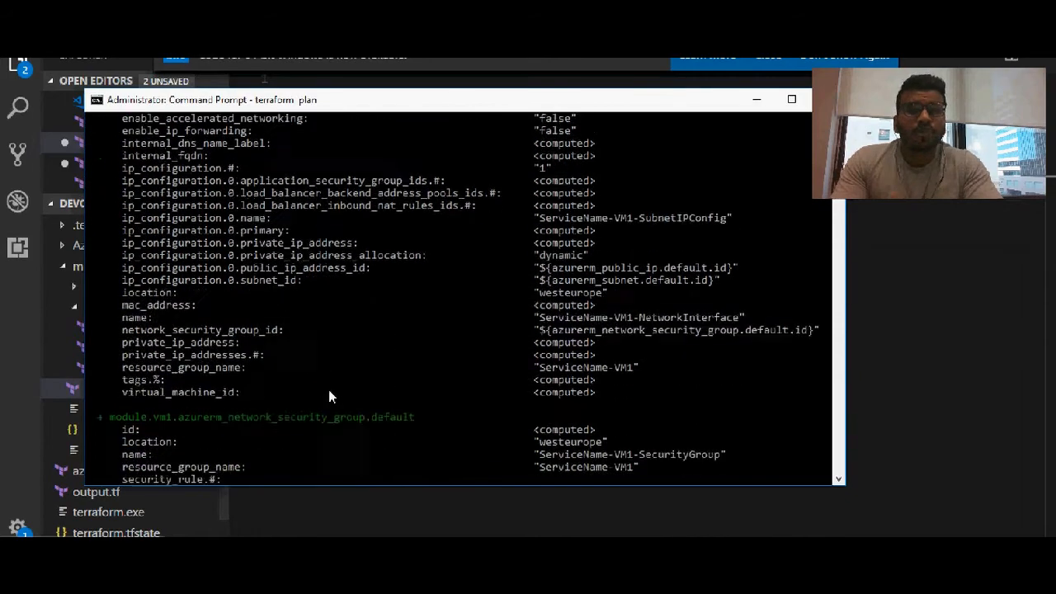
{"action": "scroll", "scroll_direction": "down", "scroll_amount": 3}
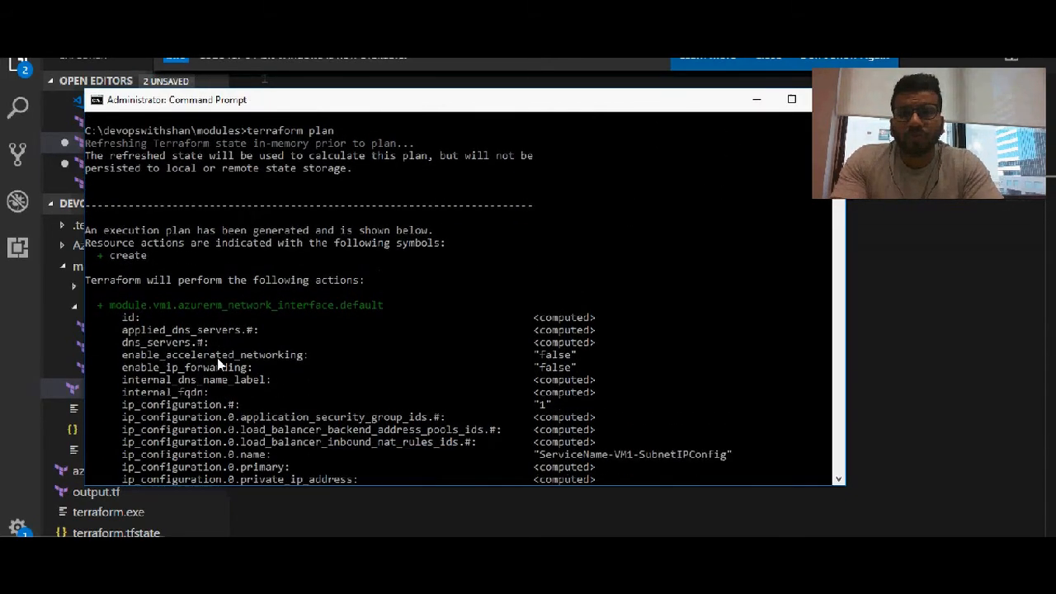
{"action": "scroll", "scroll_direction": "down", "scroll_amount": 3}
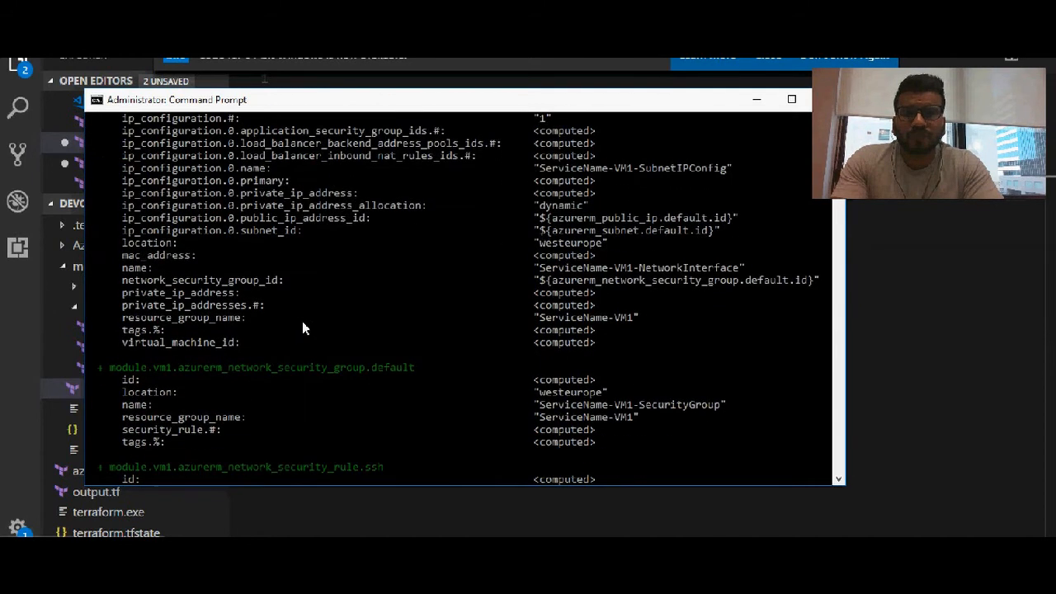
{"action": "mouse_move", "coordinate": [108, 379]}
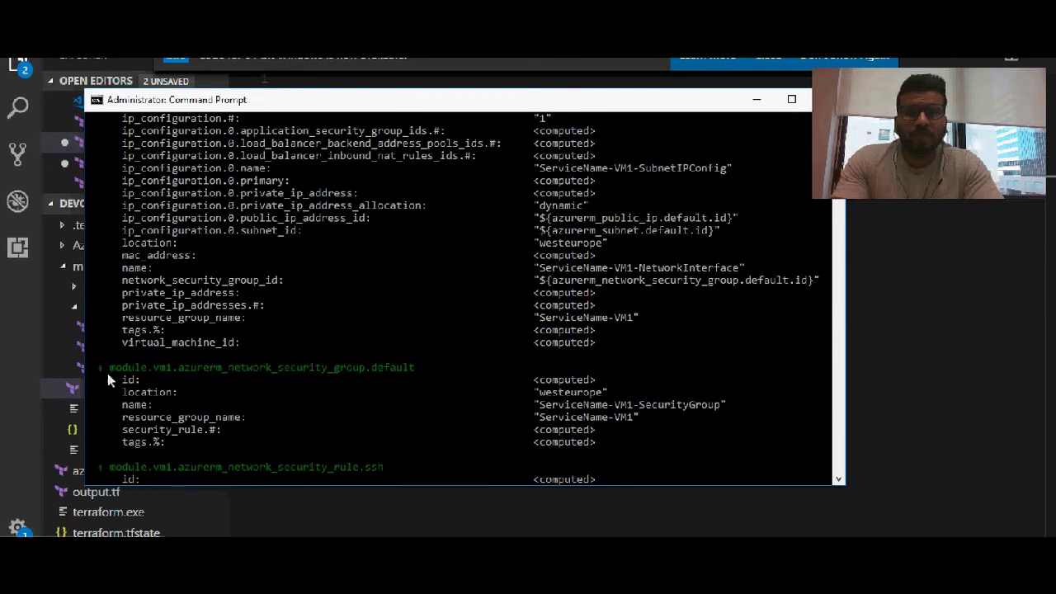
{"action": "scroll", "scroll_direction": "down", "scroll_amount": 3}
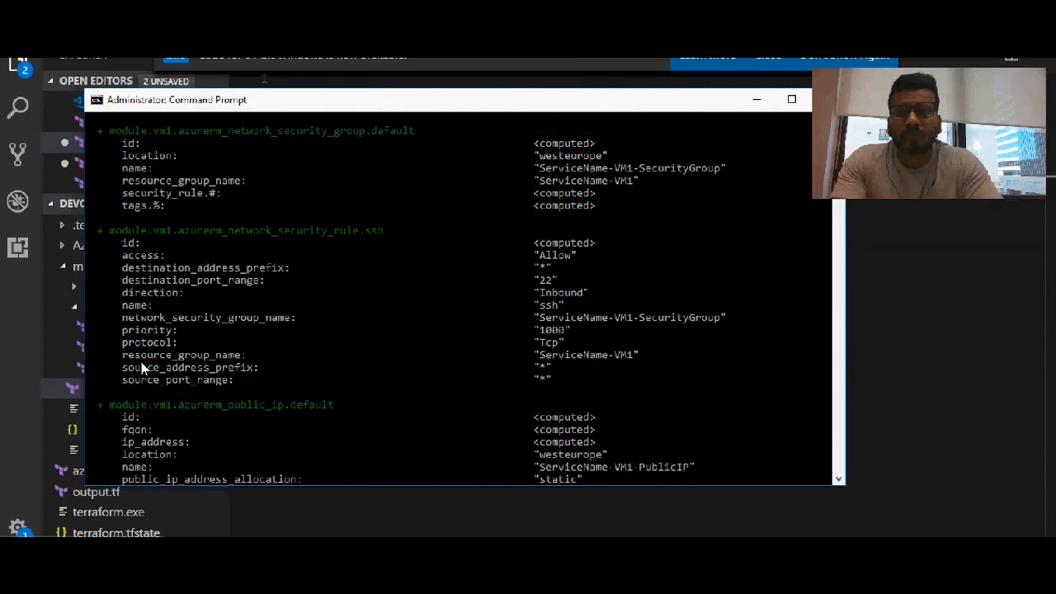
{"action": "scroll", "scroll_direction": "down", "scroll_amount": 3}
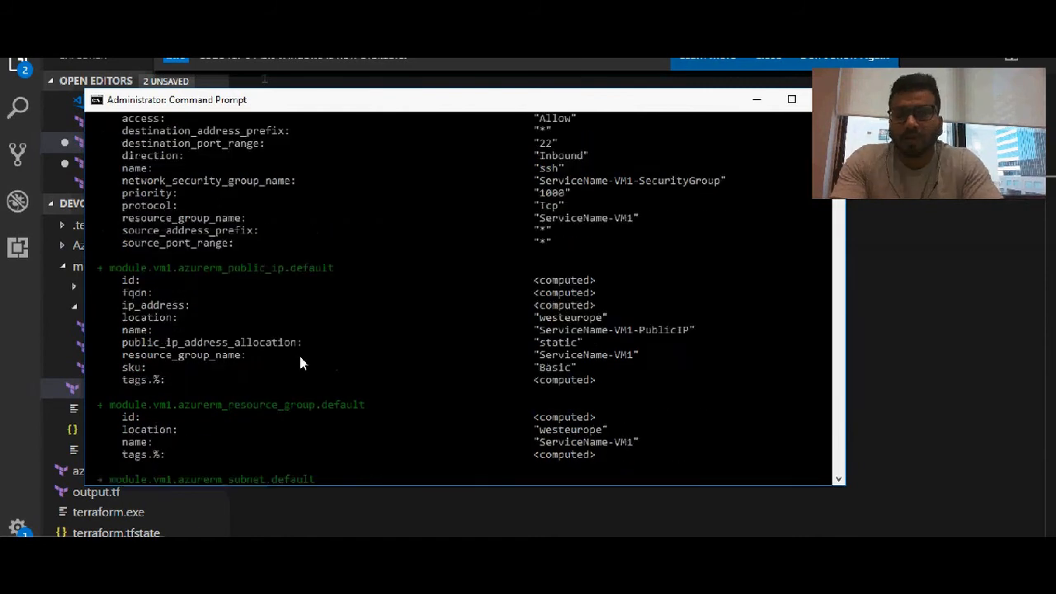
{"action": "scroll", "scroll_direction": "down", "scroll_amount": 3}
{"action": "type", "text": "t"}
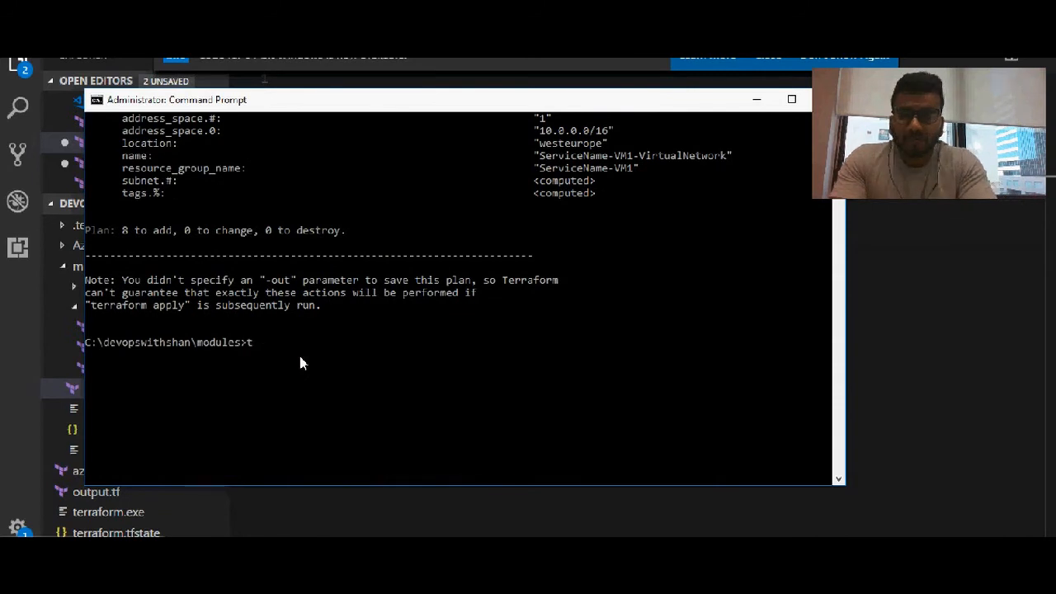
{"action": "type", "text": "erraformmm plan"}
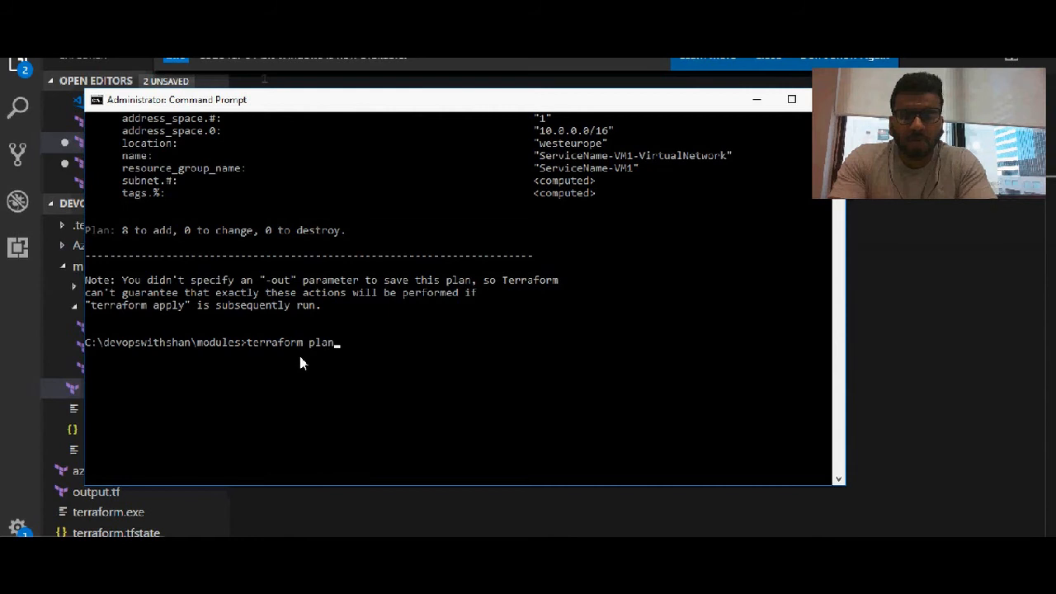
Run terraform apply with yes; resources create but the VM fails with an invalid SSH public key error.
{"action": "type", "text": "apply"}
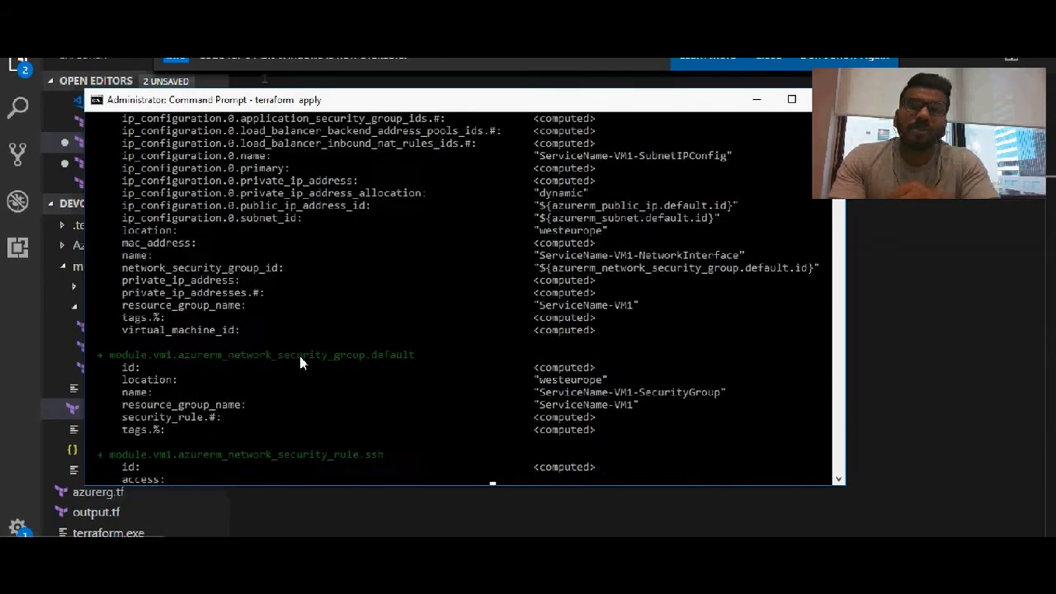
{"action": "scroll", "scroll_direction": "down", "scroll_amount": 3}
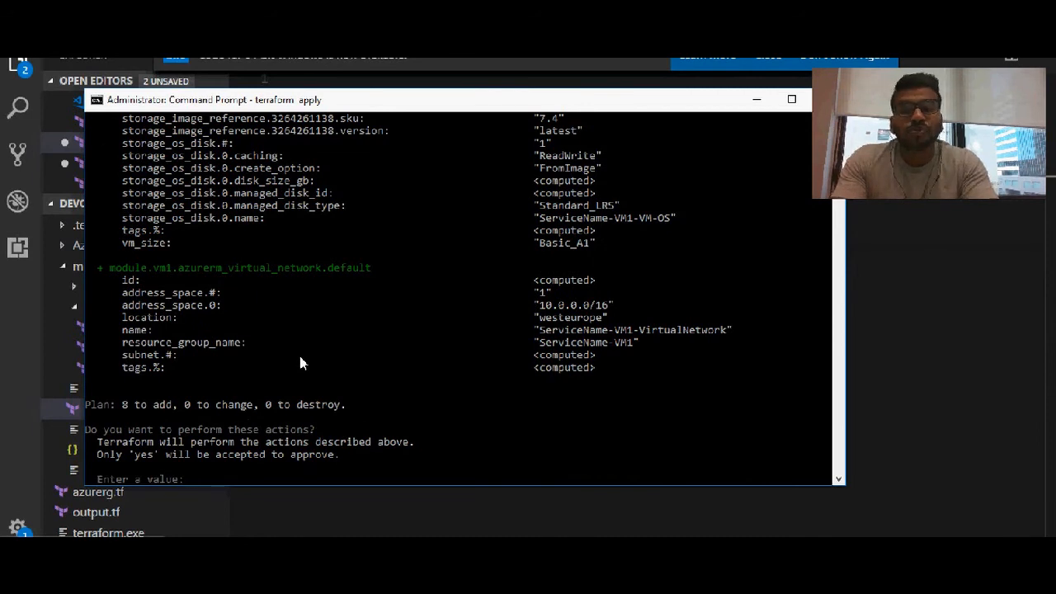
{"action": "type", "text": "yes"}
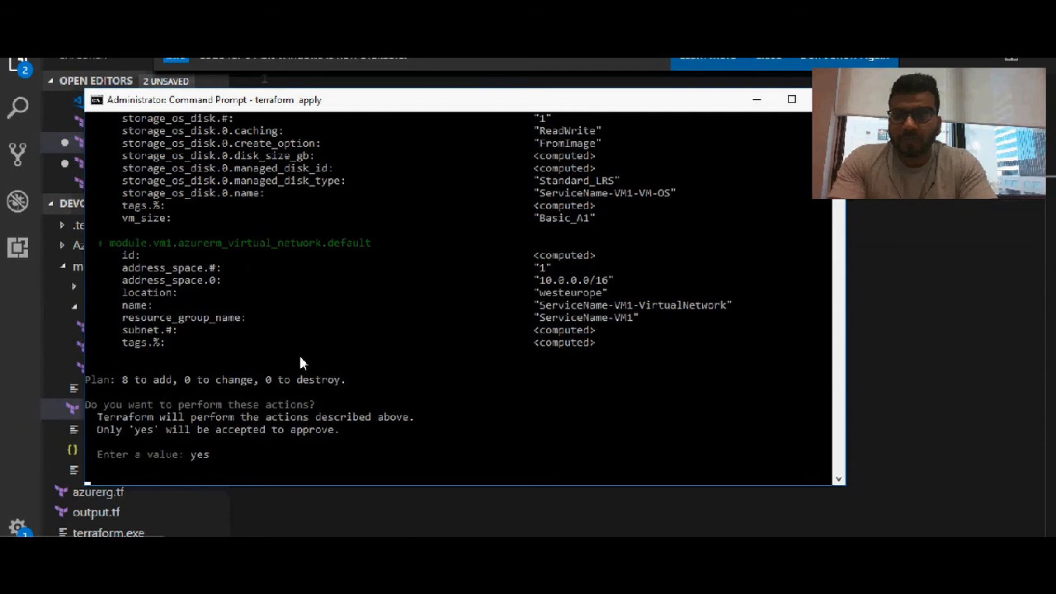
{"action": "key", "text": "Return"}
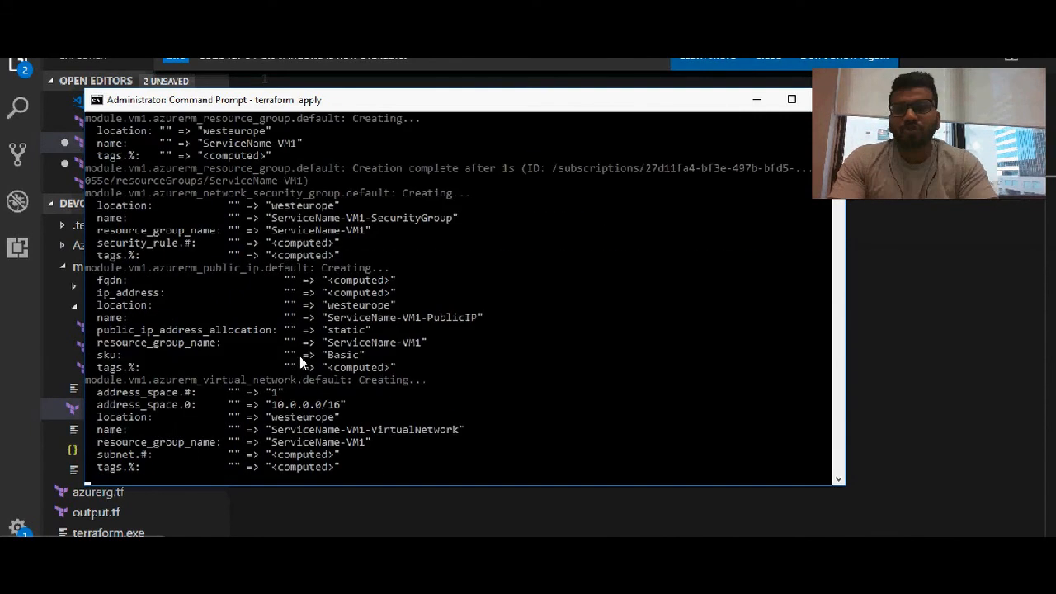
{"action": "scroll", "scroll_direction": "down", "scroll_amount": 3}
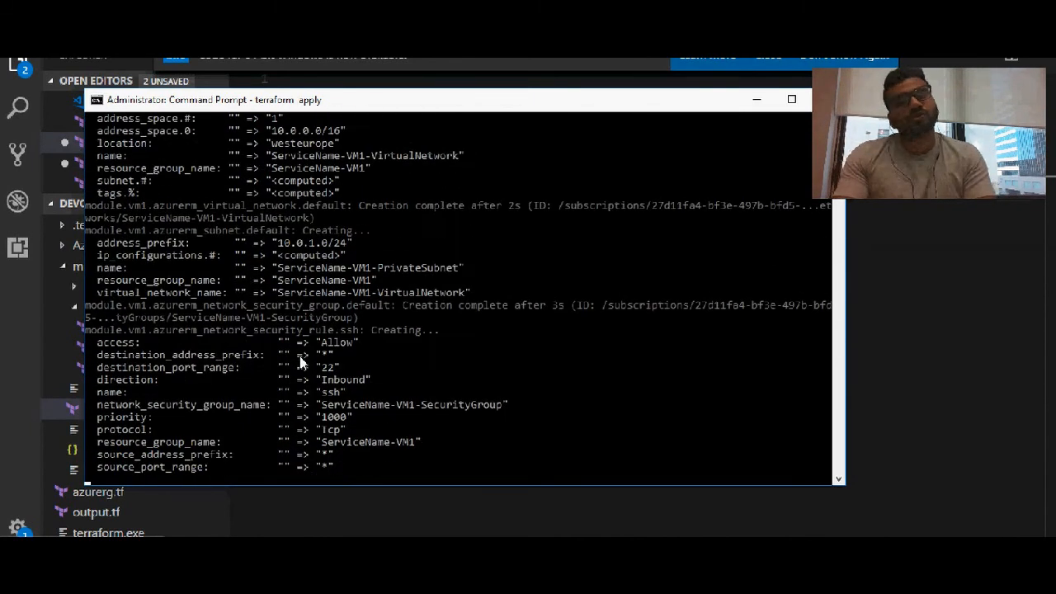
{"action": "scroll", "scroll_direction": "down", "scroll_amount": 3}
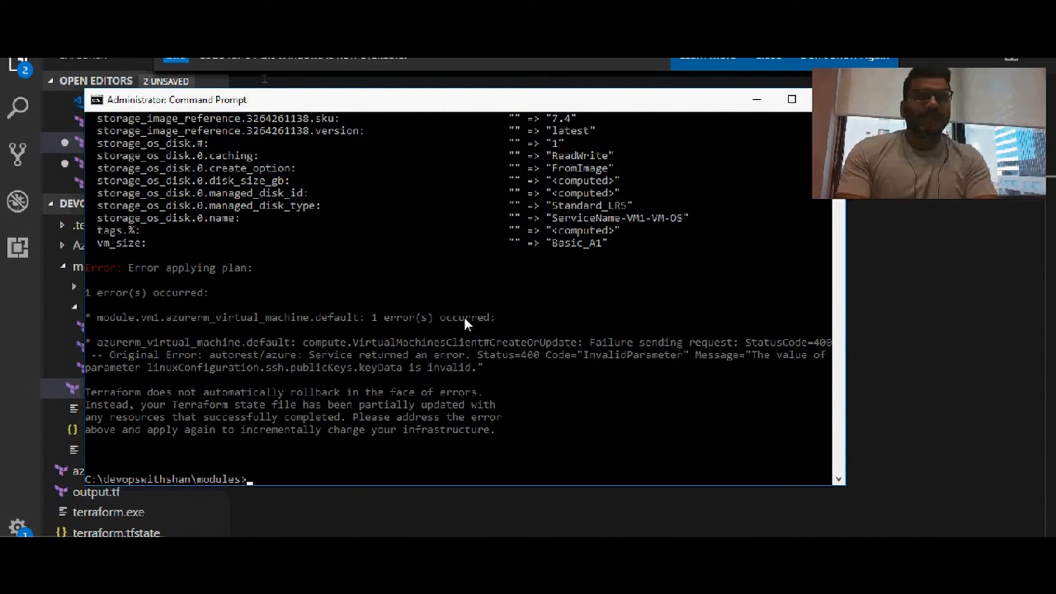
{"action": "type", "text": "terra"}
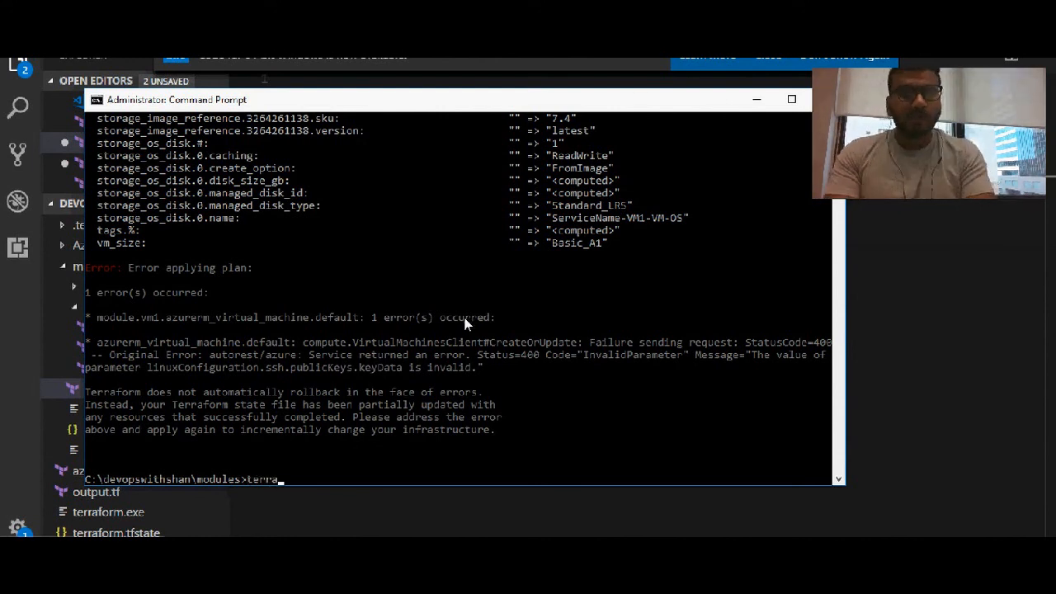
Rerun terraform plan and scroll to its summary of 1 to add, 0 to change, 0 to destroy.
{"action": "type", "text": "terraform plan"}
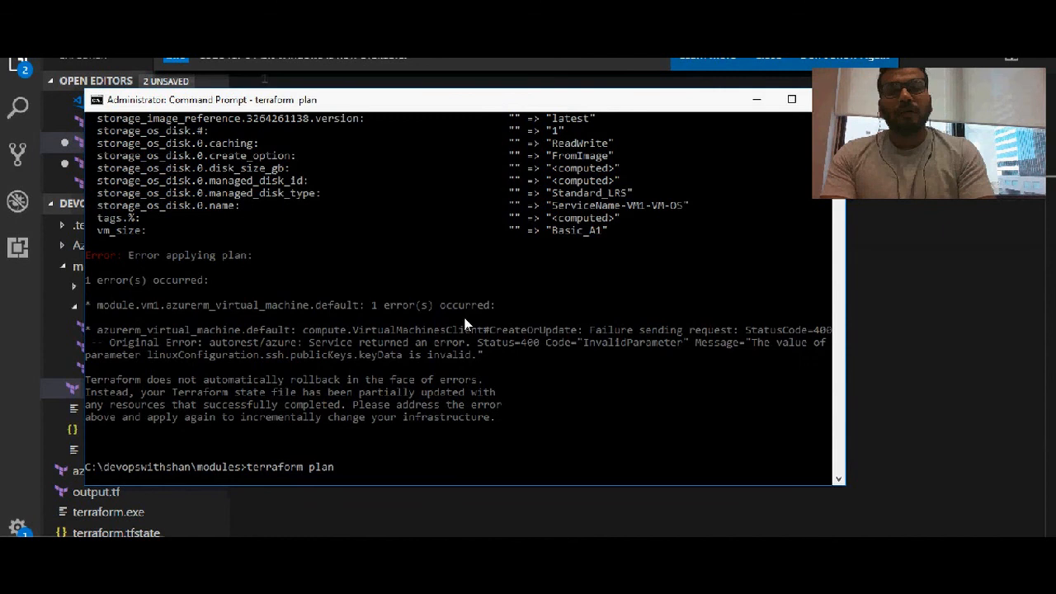
{"action": "scroll", "scroll_direction": "down", "scroll_amount": 3}
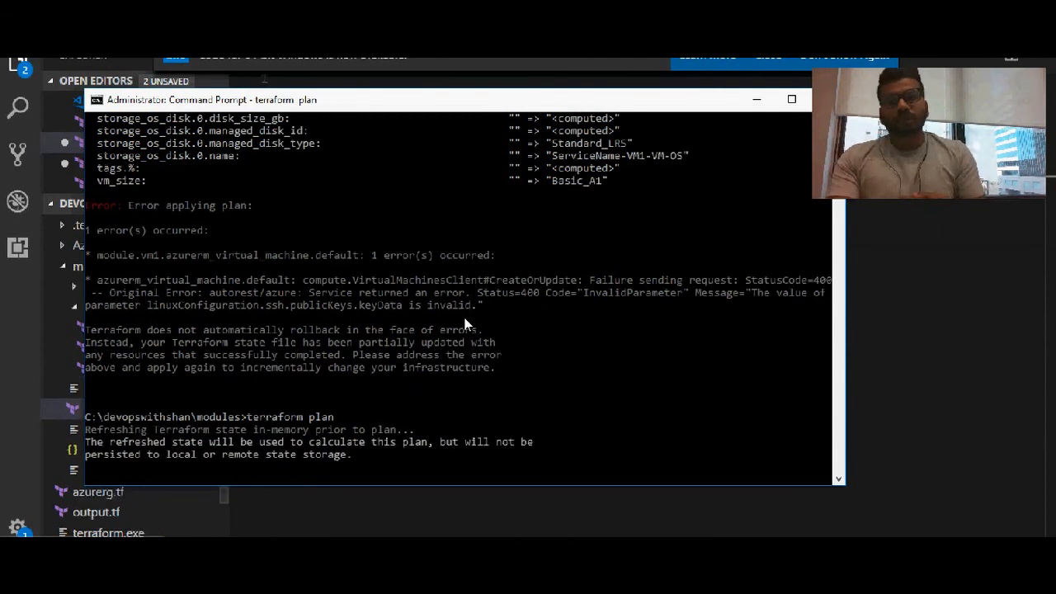
{"action": "scroll", "scroll_direction": "down", "scroll_amount": 3}
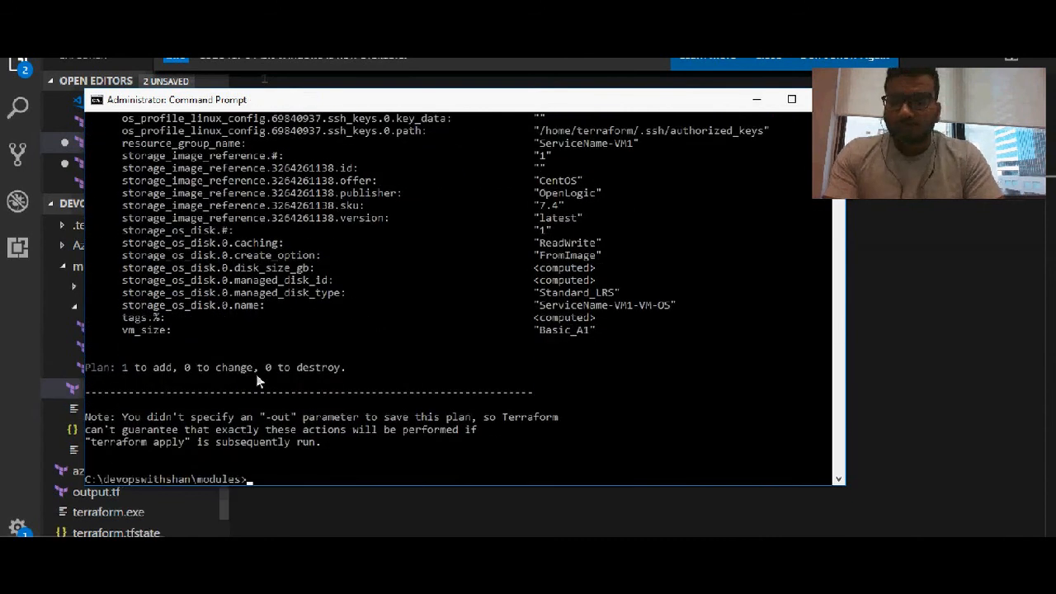
{"action": "mouse_move", "coordinate": [152, 377]}
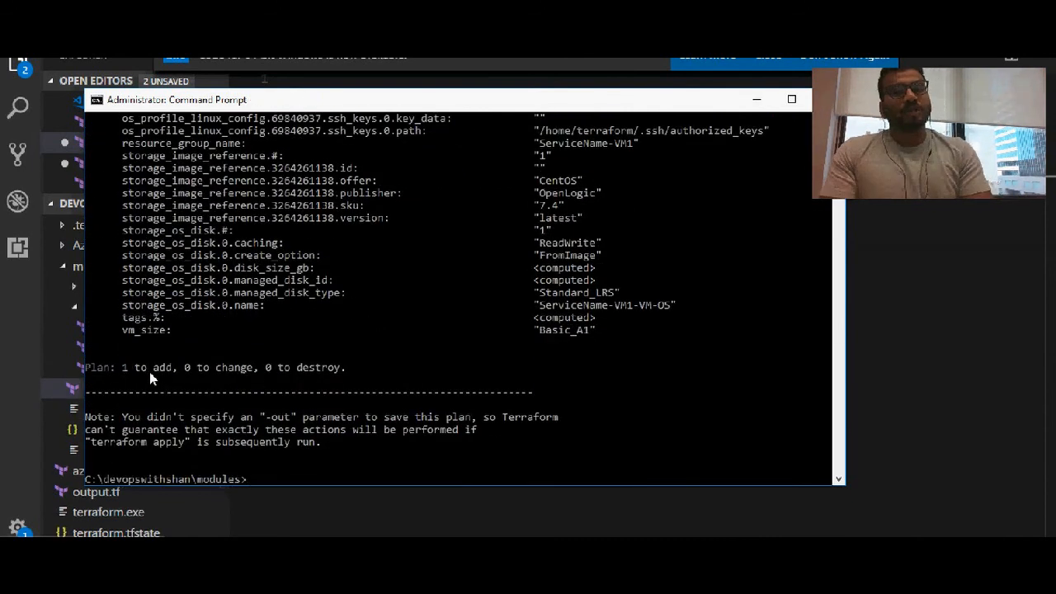